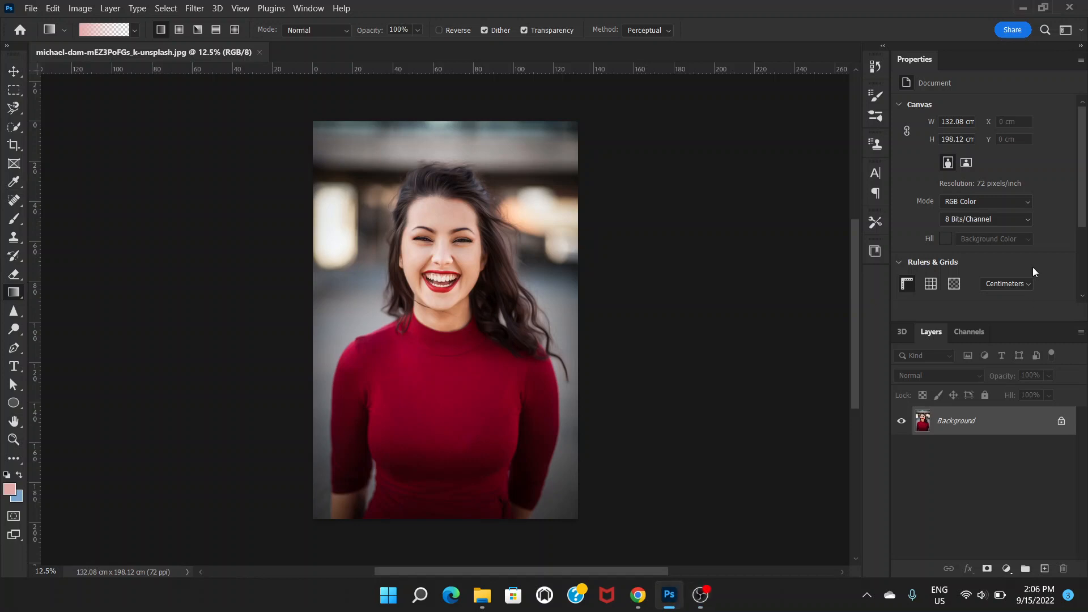
mouse_move(1032, 270)
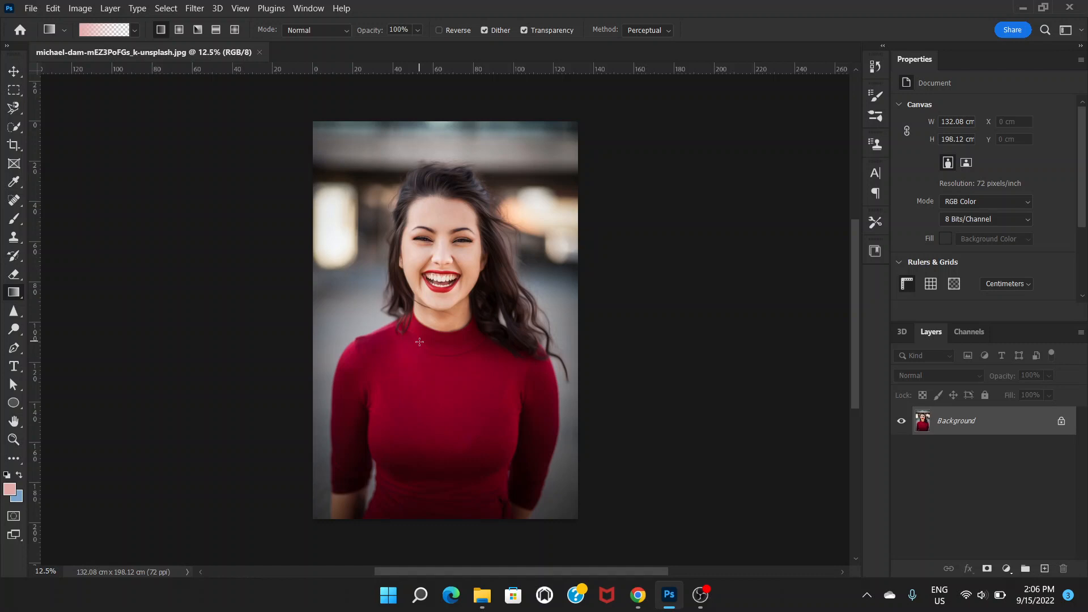
mouse_move(652, 212)
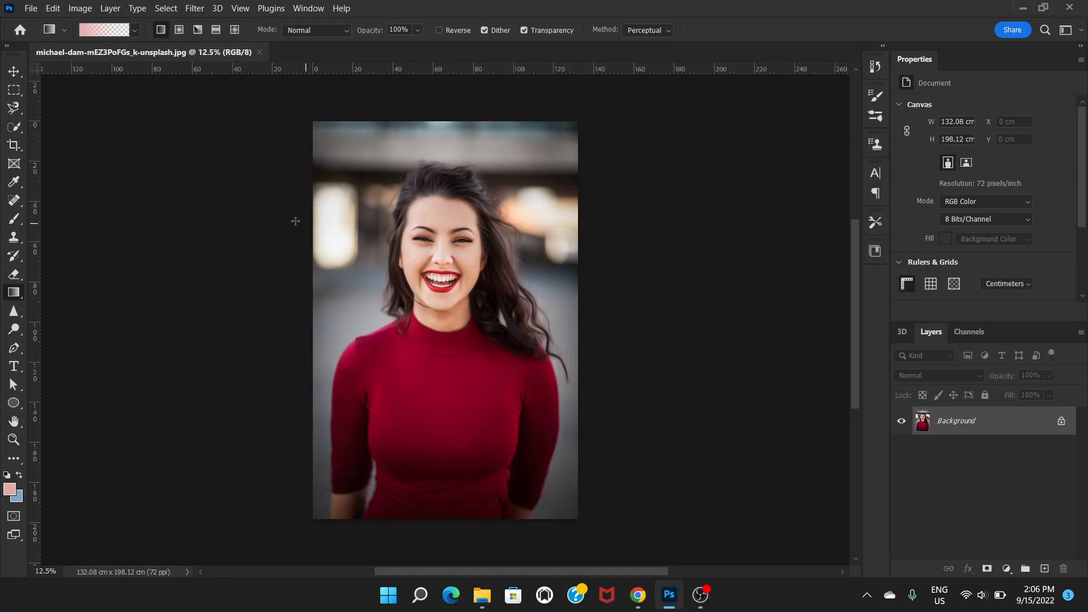
mouse_move(223, 155)
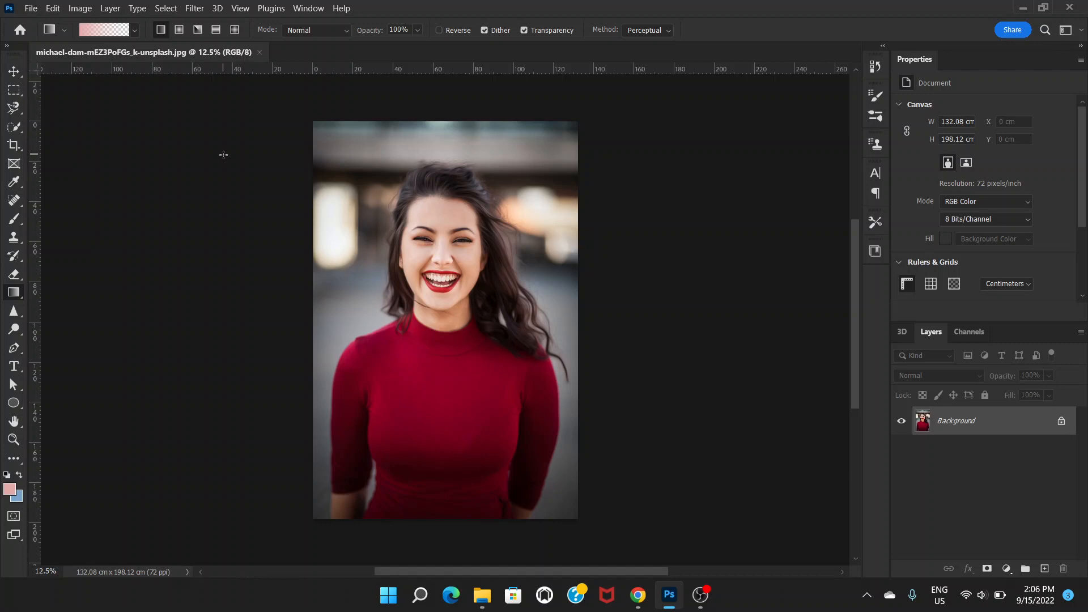
mouse_move(152, 7)
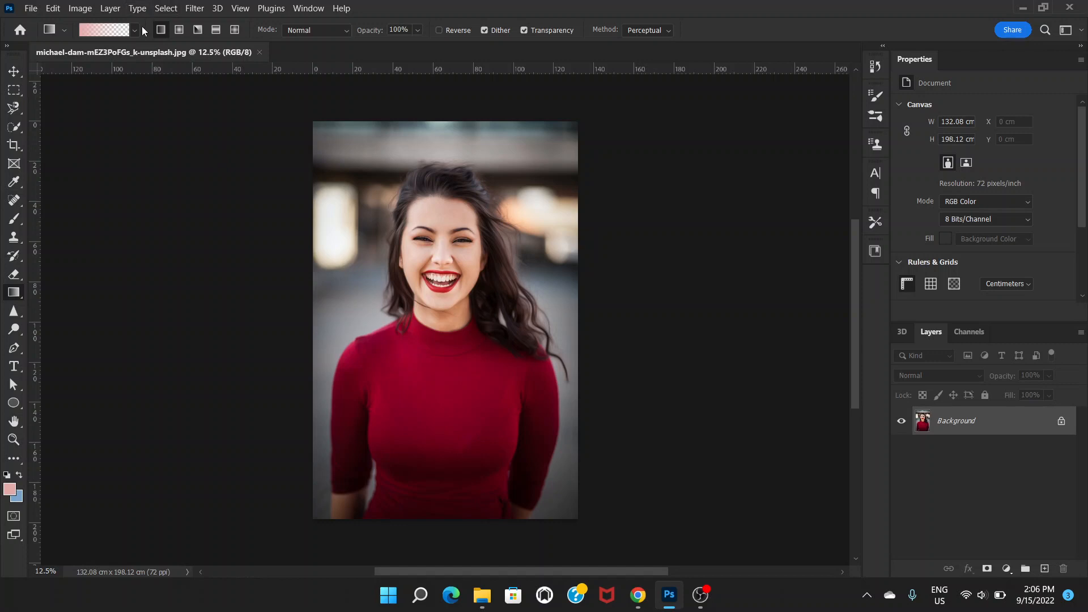
mouse_move(151, 27)
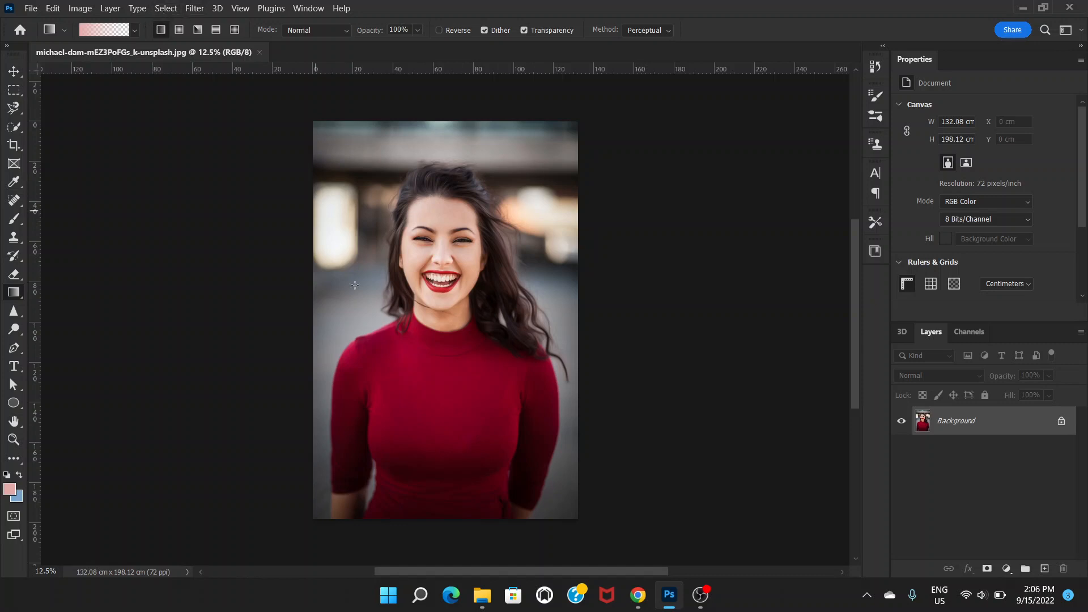
mouse_move(656, 305)
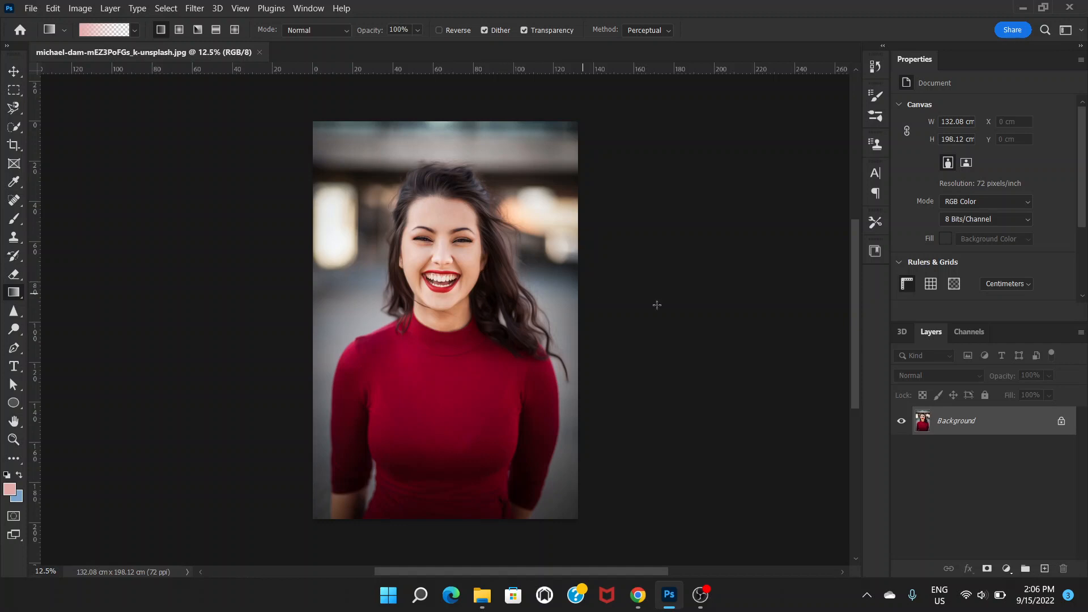
mouse_move(445, 258)
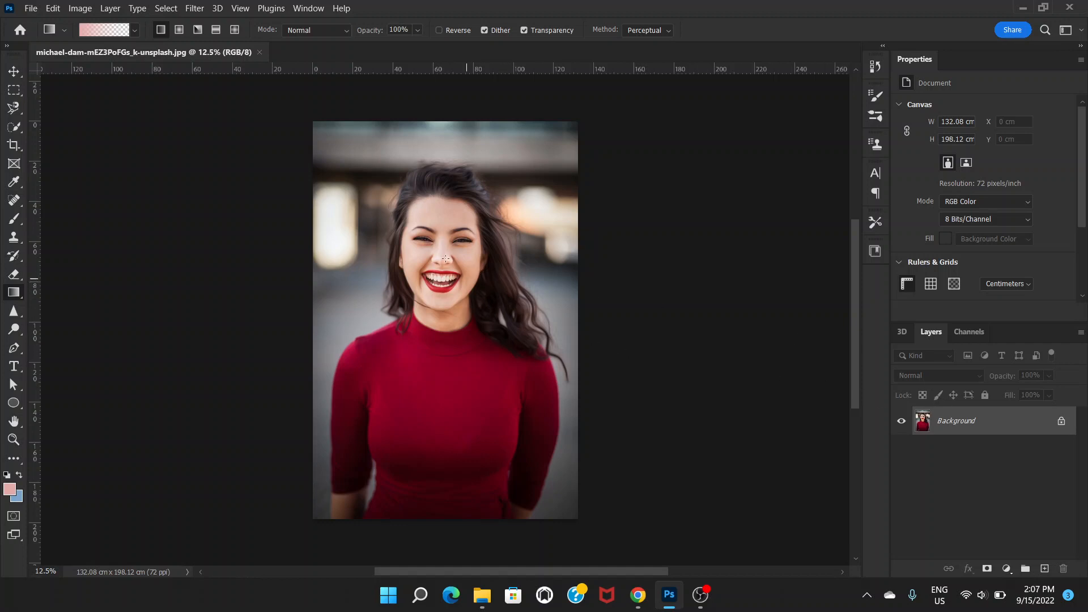
mouse_move(425, 215)
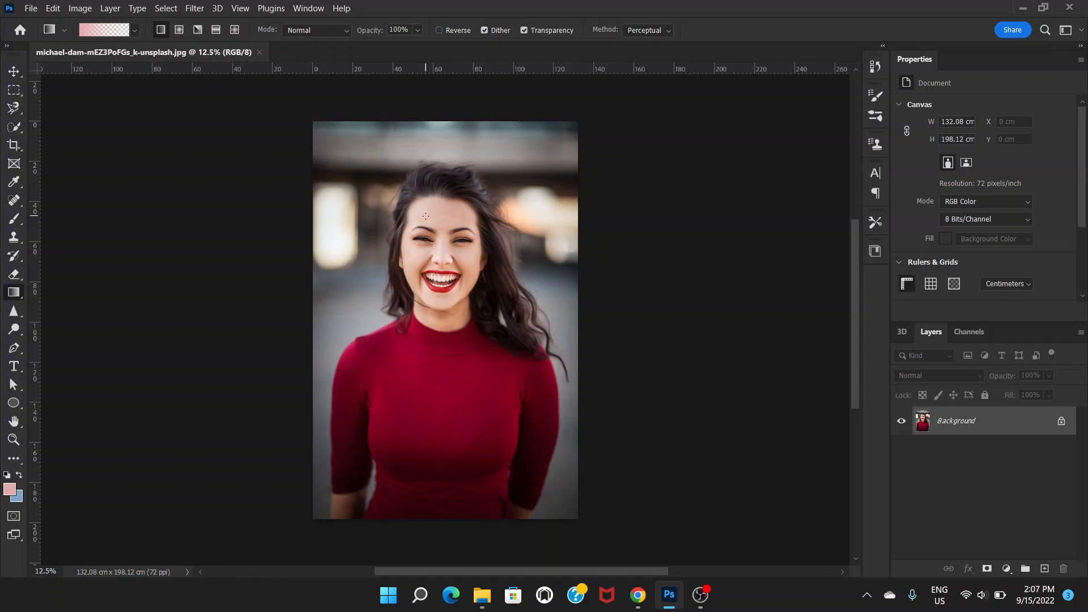
mouse_move(991, 425)
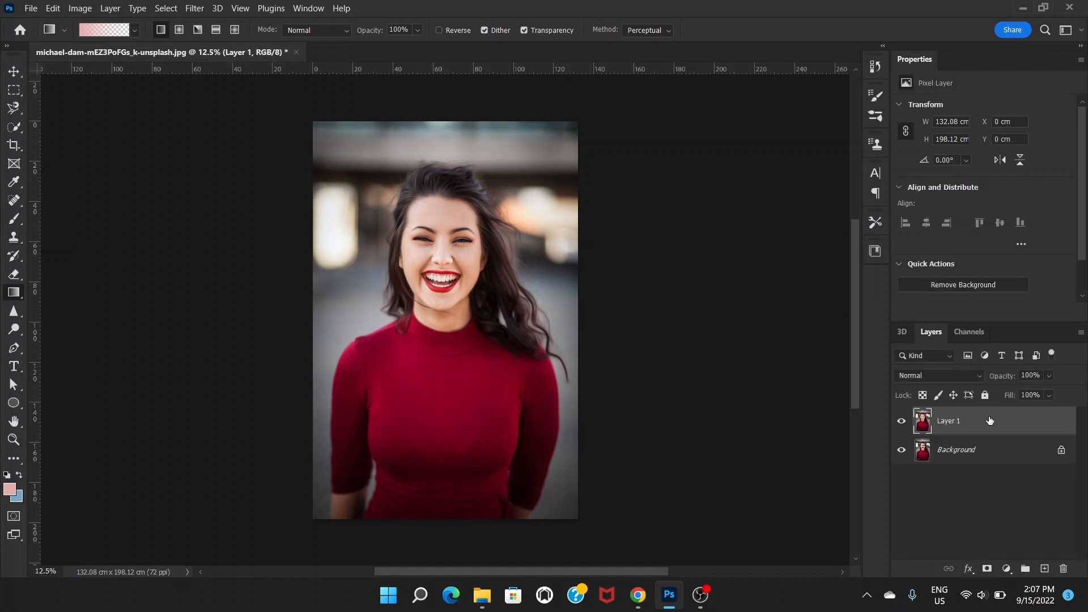
mouse_move(983, 430)
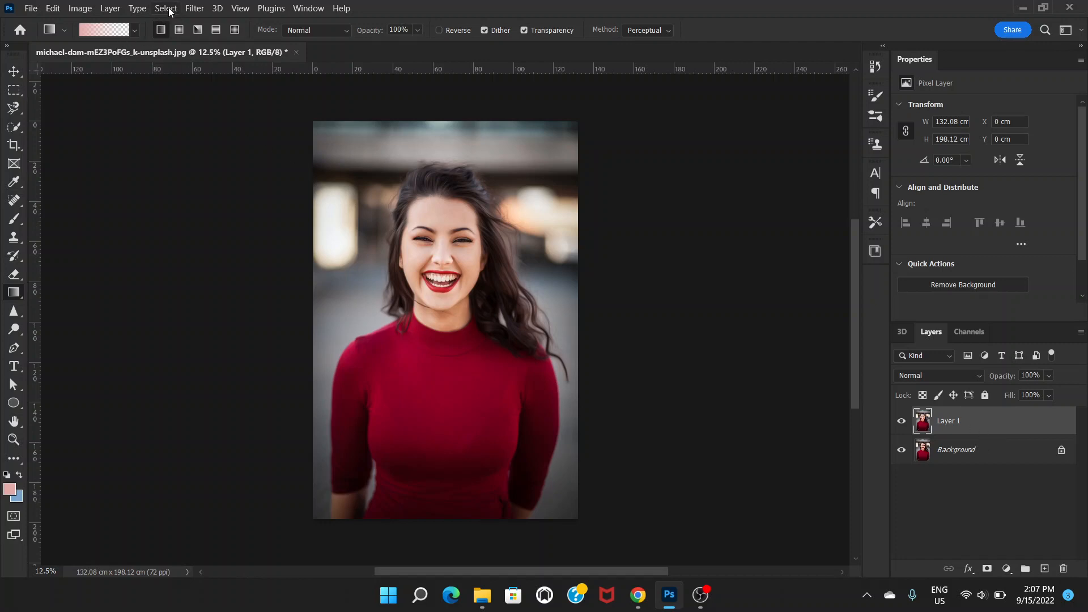
Step: Launch Select > Select and Mask on the duplicated Layer 1
click(166, 7)
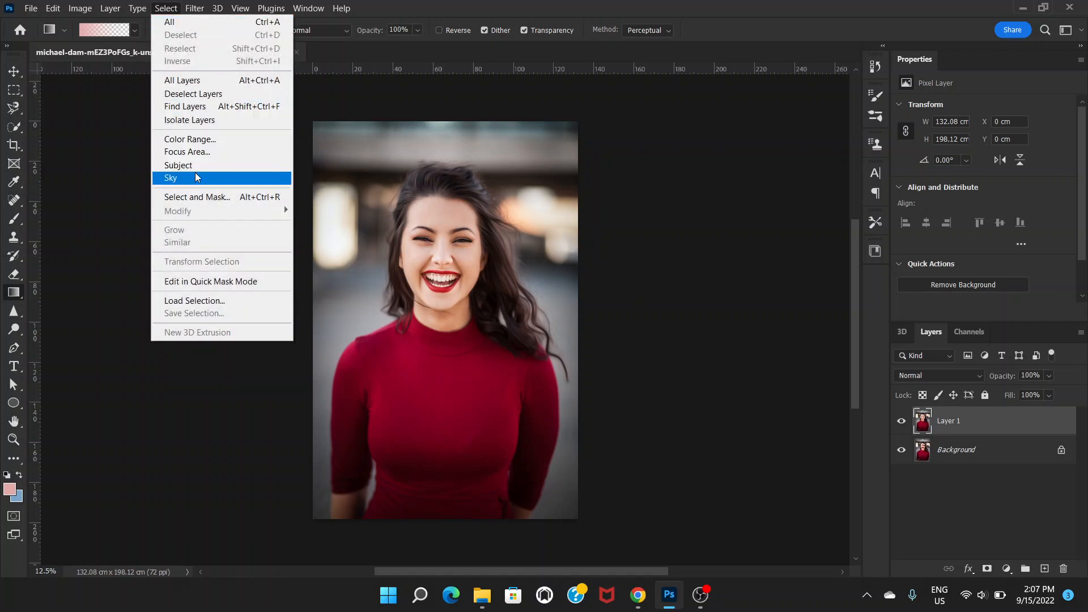
mouse_move(197, 197)
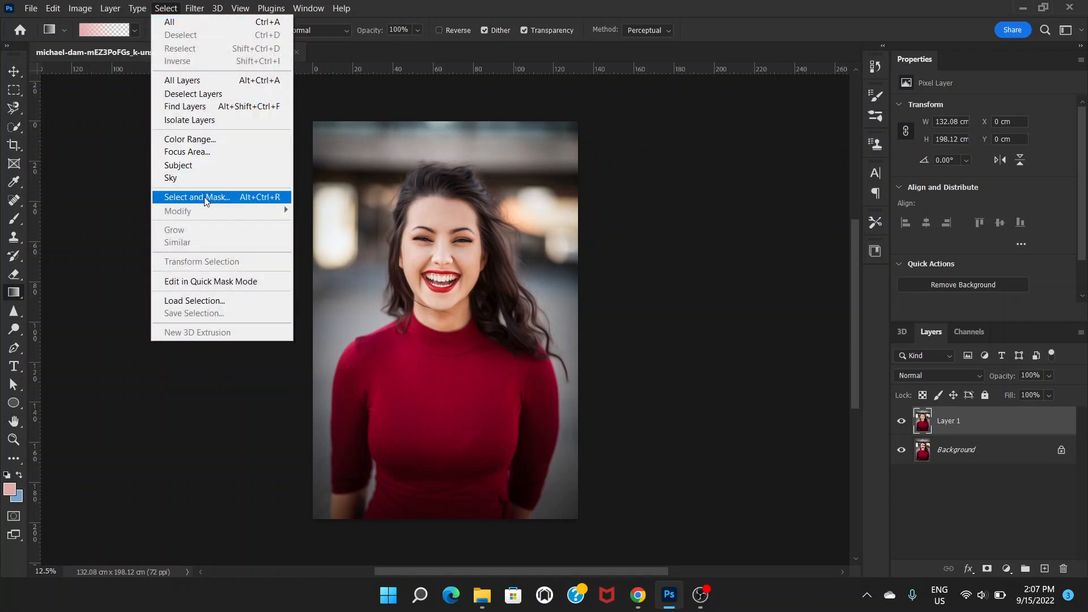
click(197, 198)
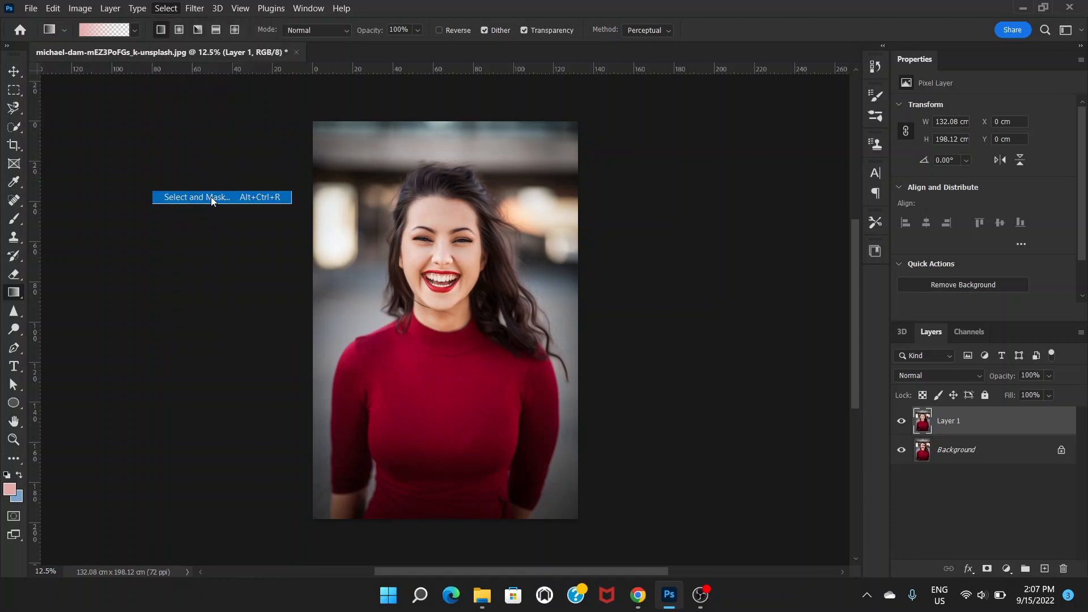
Step: Use Select Subject to automatically select the smiling woman in Select and Mask
click(195, 197)
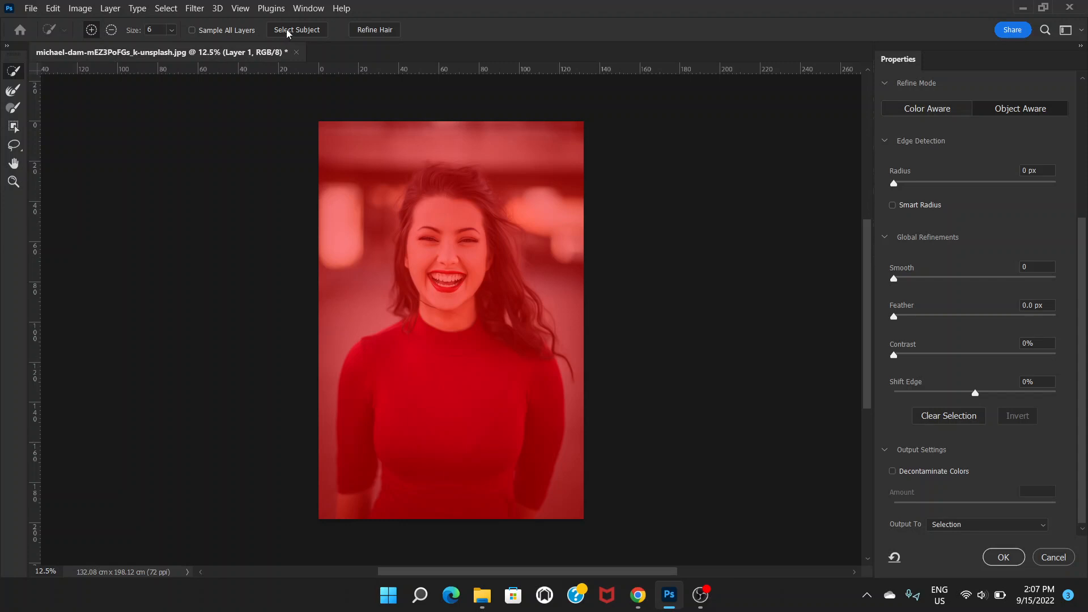
click(297, 29)
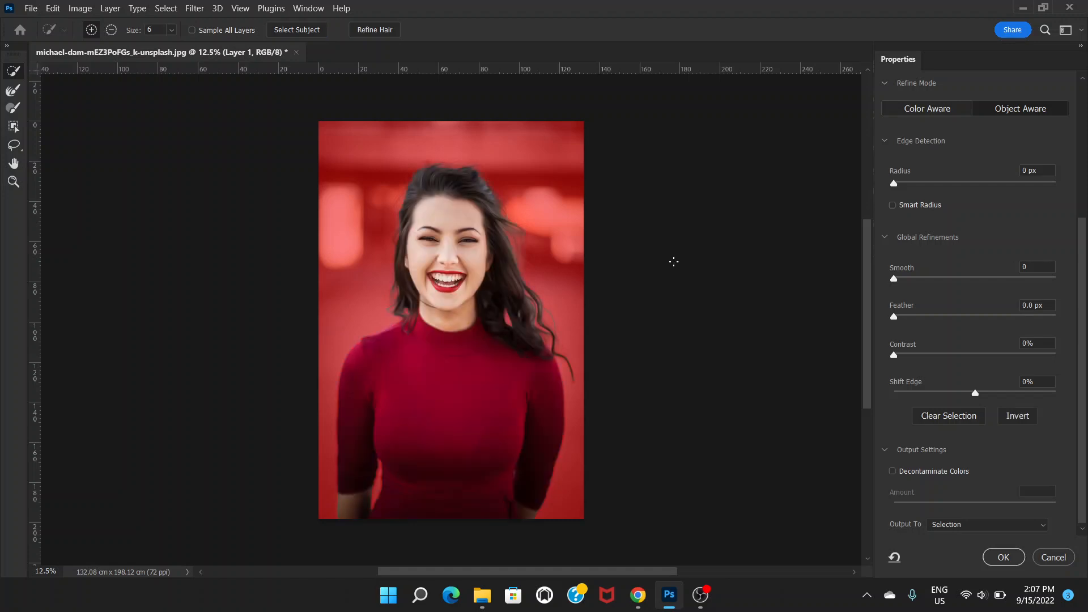
mouse_move(347, 445)
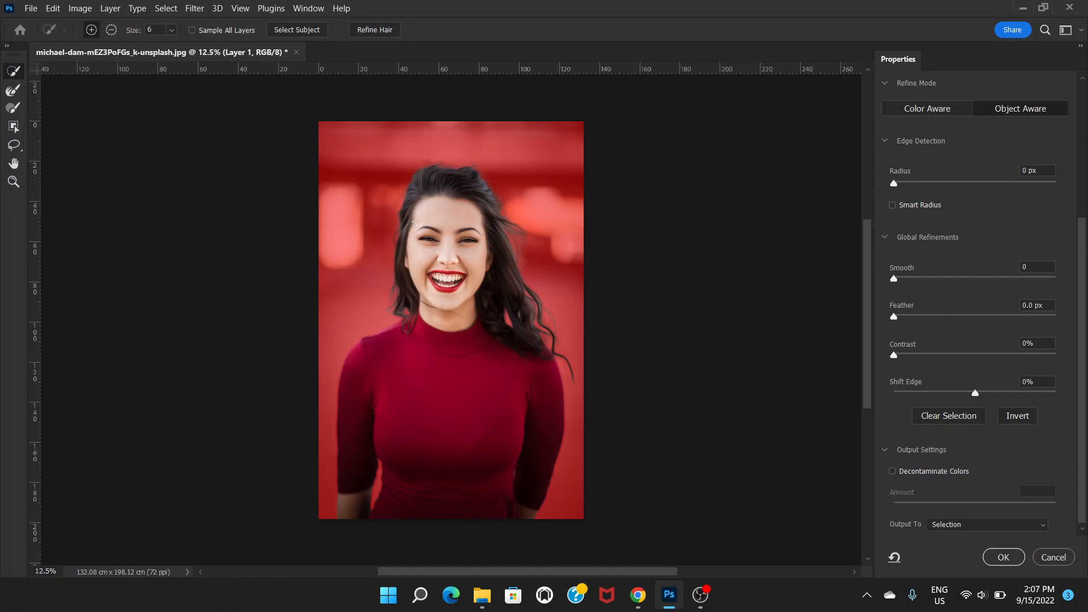
mouse_move(385, 118)
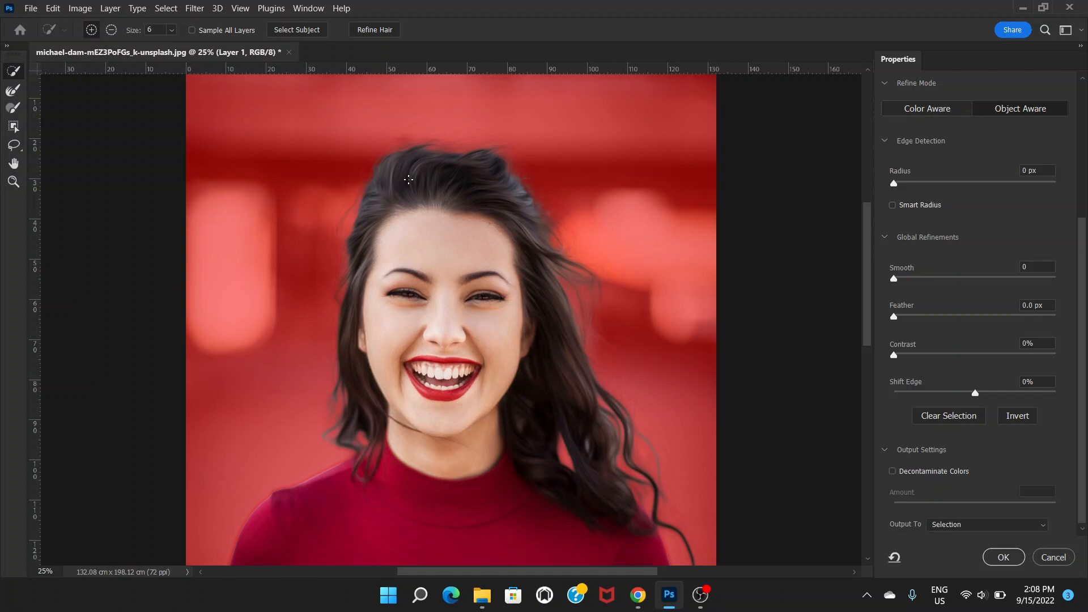
mouse_move(364, 42)
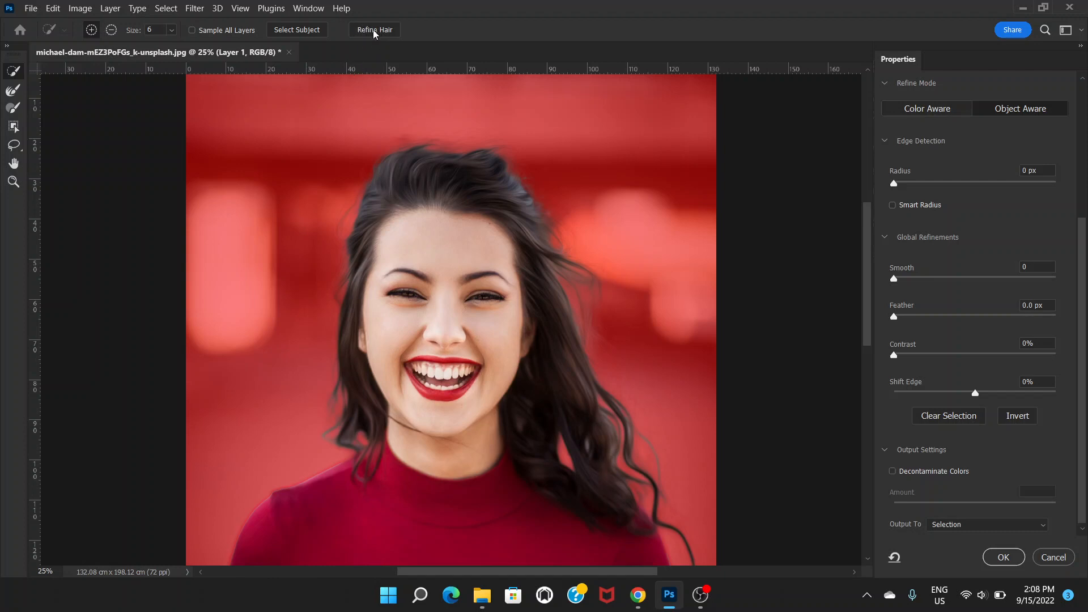
Step: Apply Refine Hair to the selection edge around the woman's hair
click(375, 28)
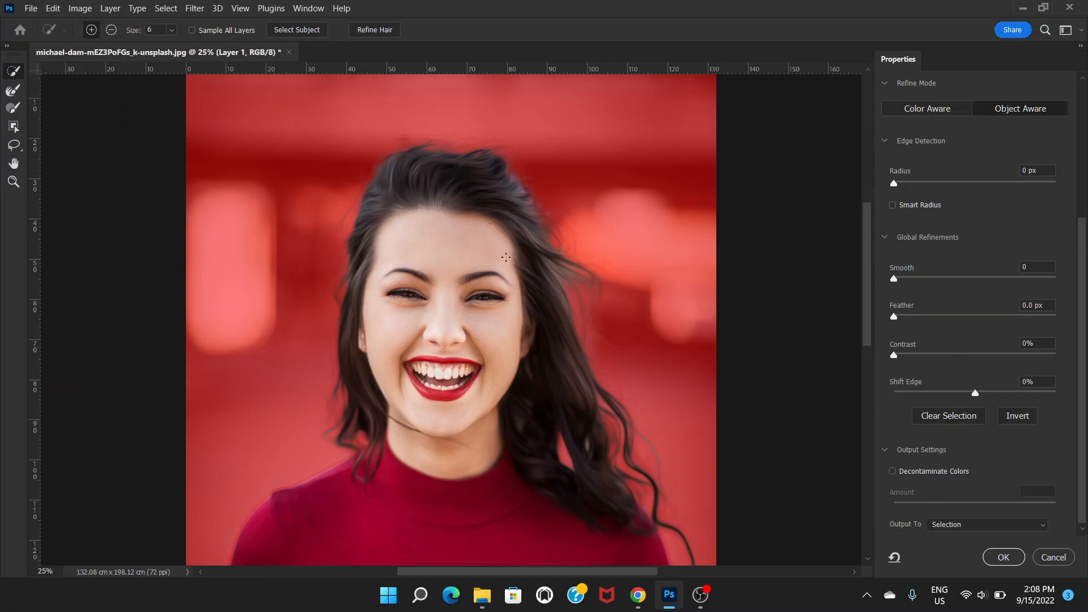
mouse_move(569, 257)
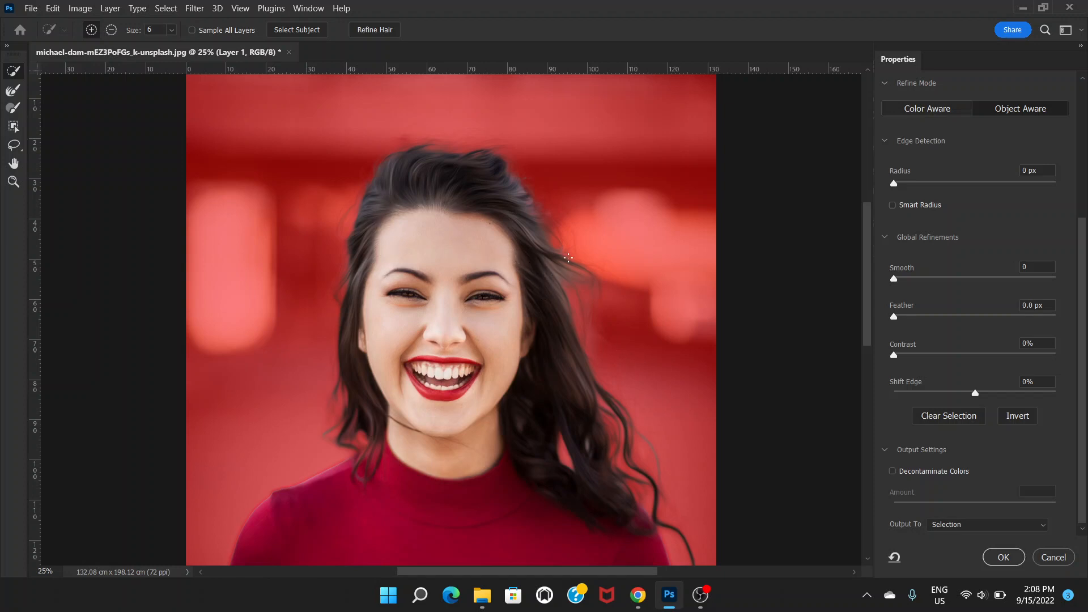
mouse_move(869, 251)
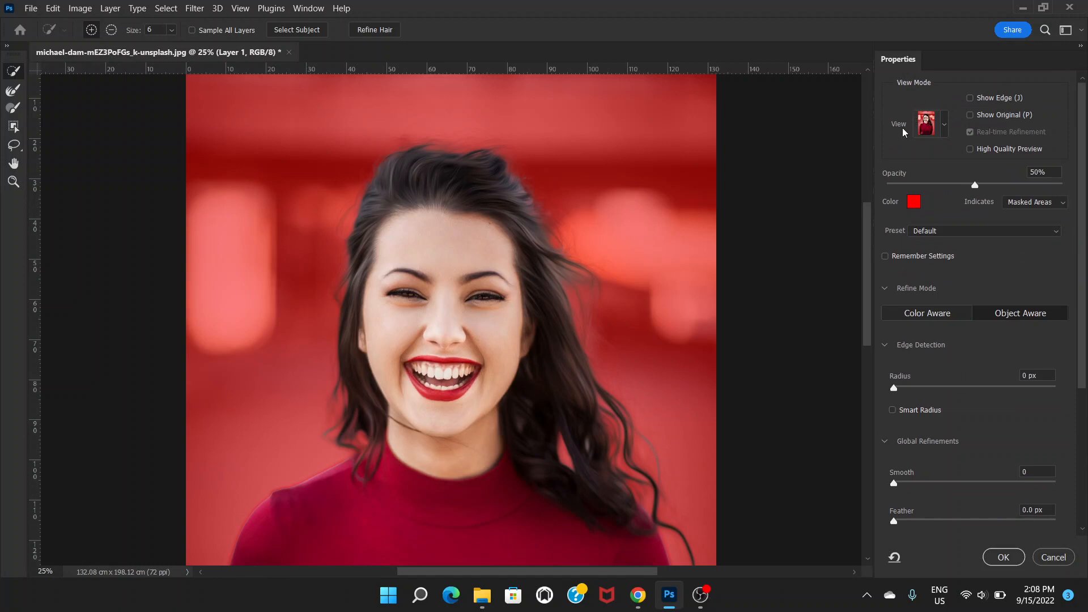
mouse_move(944, 132)
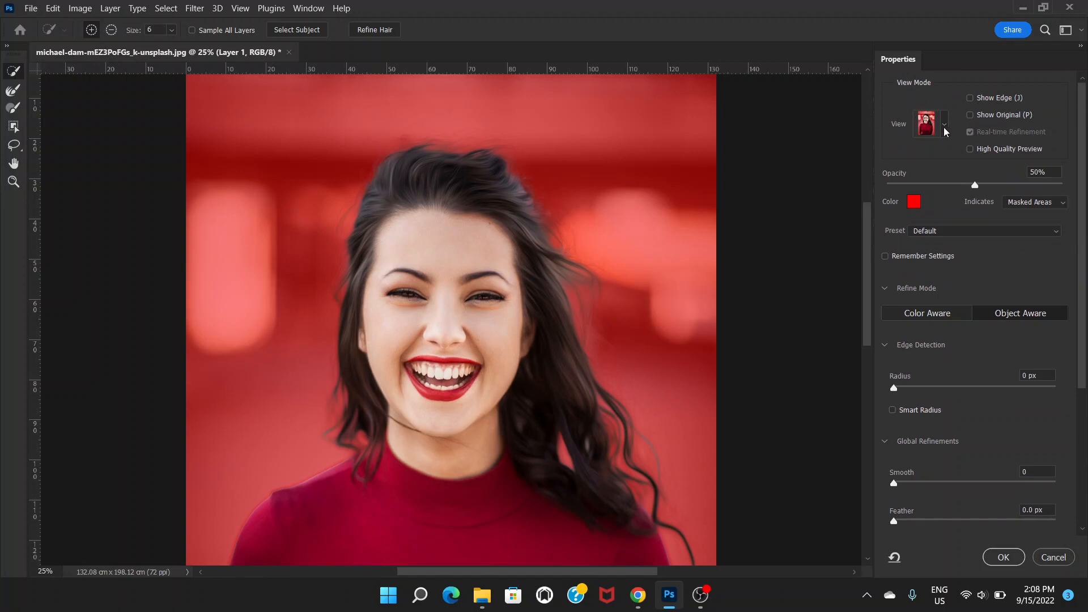
Step: Preview the mask On Black, On White, Black & White and On Layers, ending on Overlay
click(943, 124)
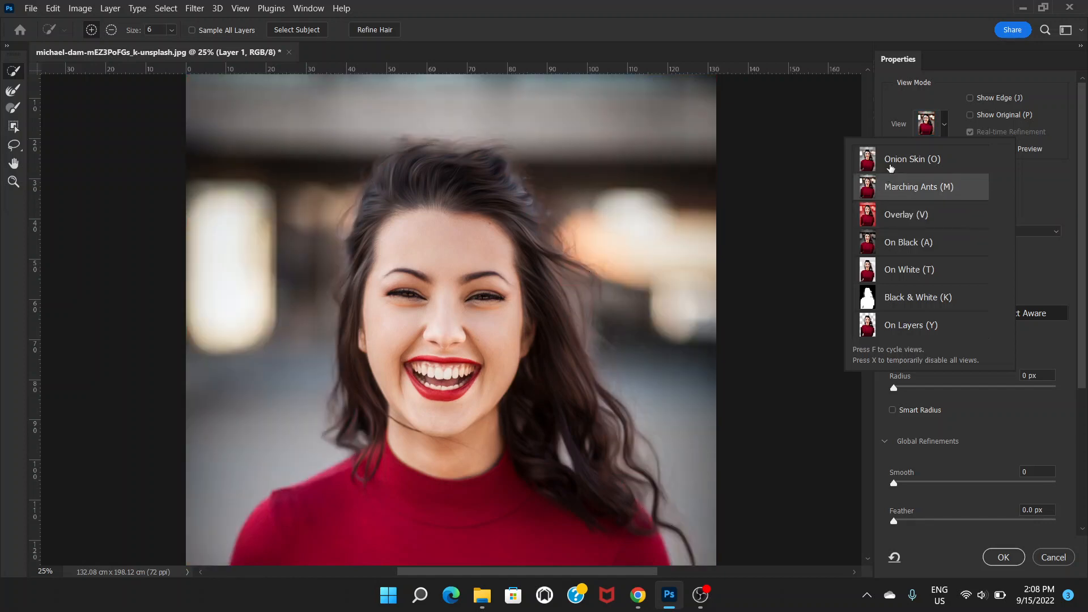
click(906, 214)
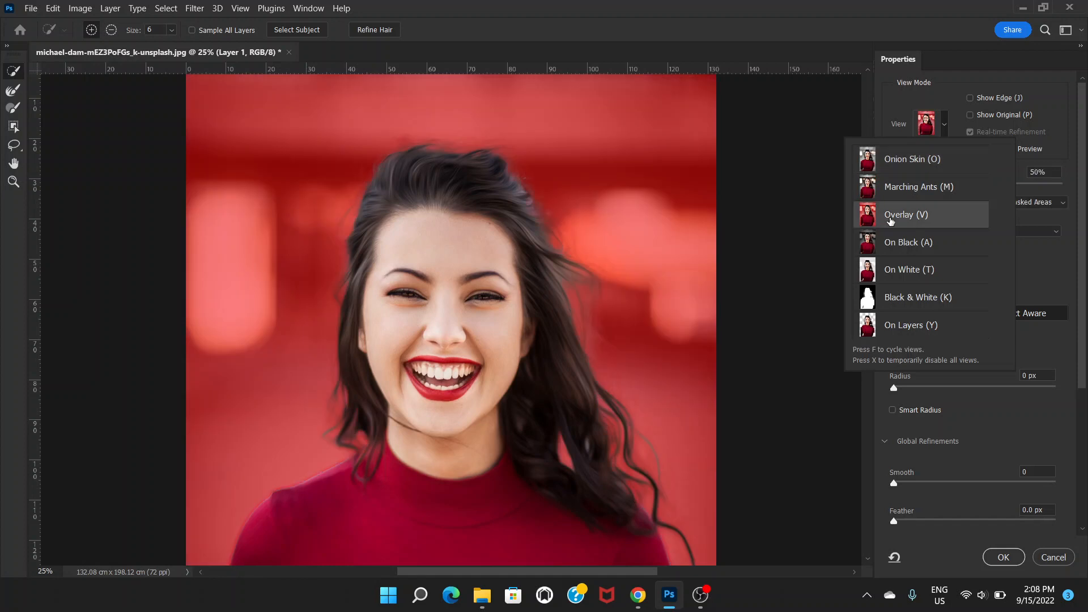
mouse_move(906, 219)
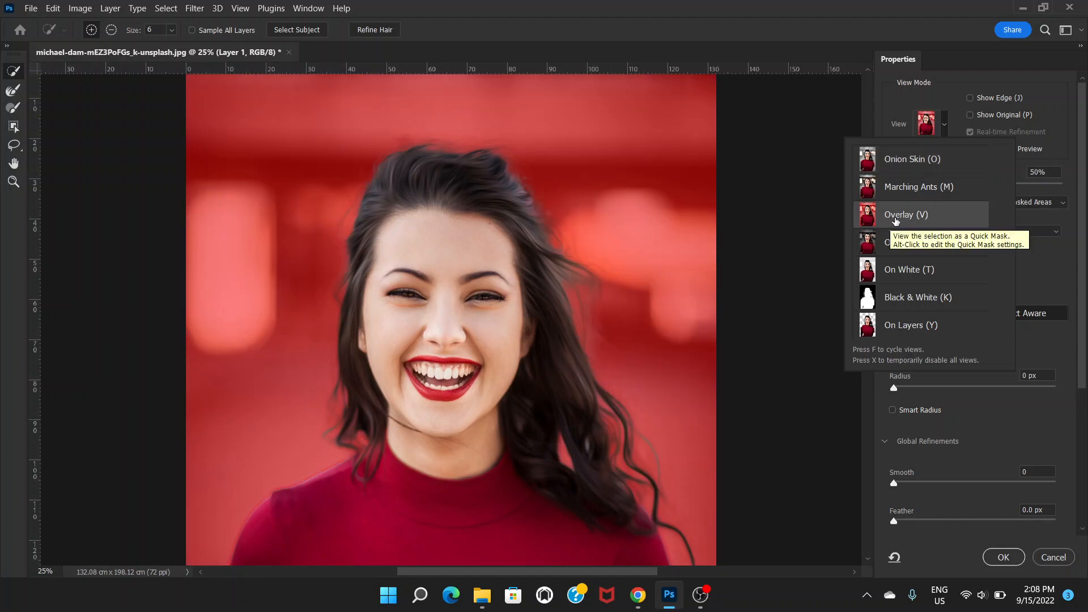
mouse_move(899, 217)
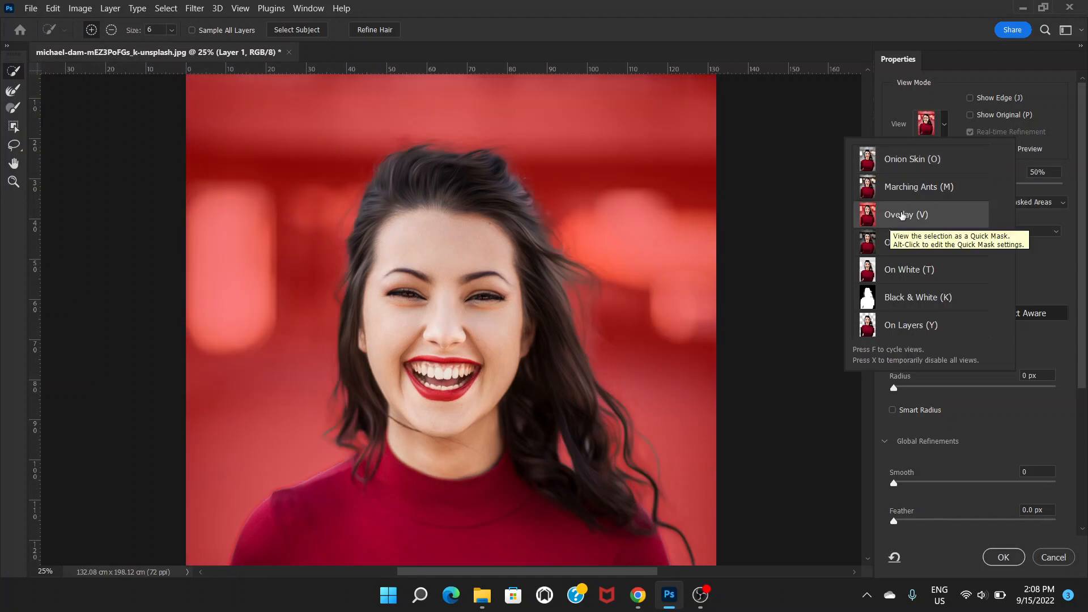
mouse_move(886, 248)
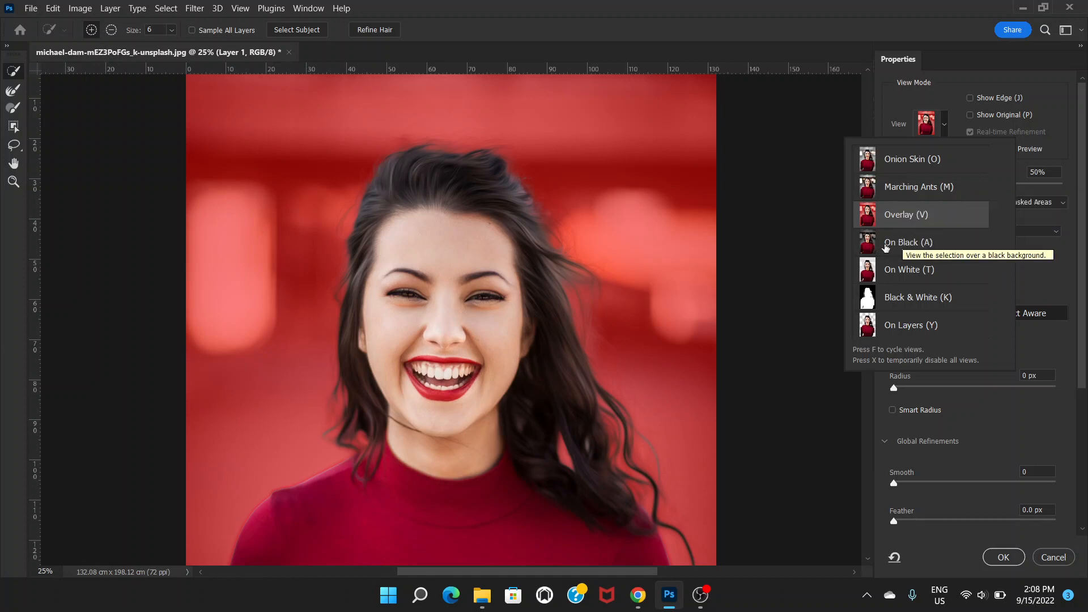
click(908, 242)
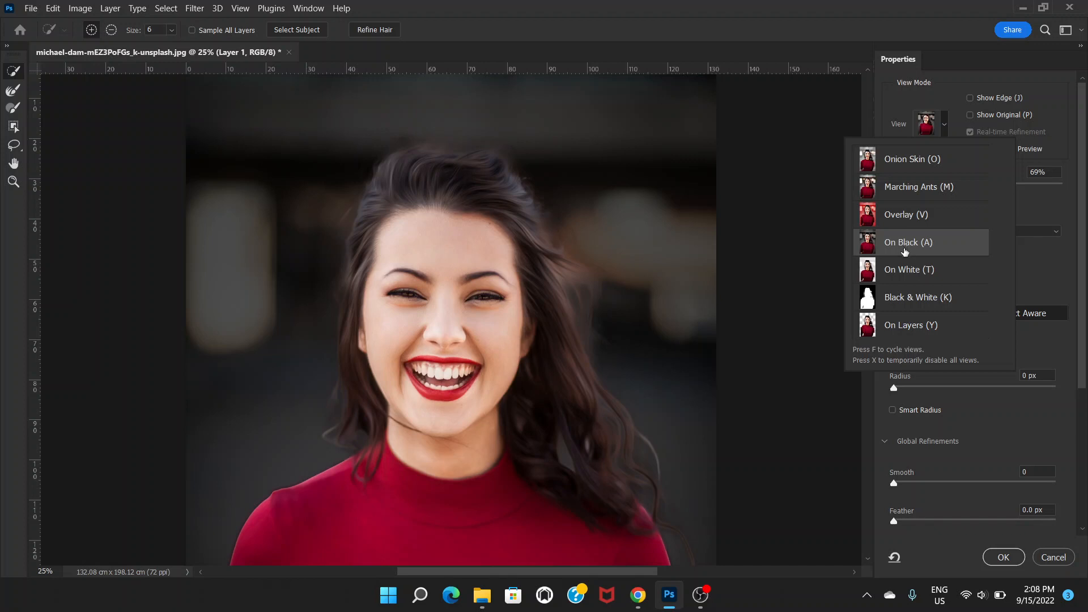
click(909, 269)
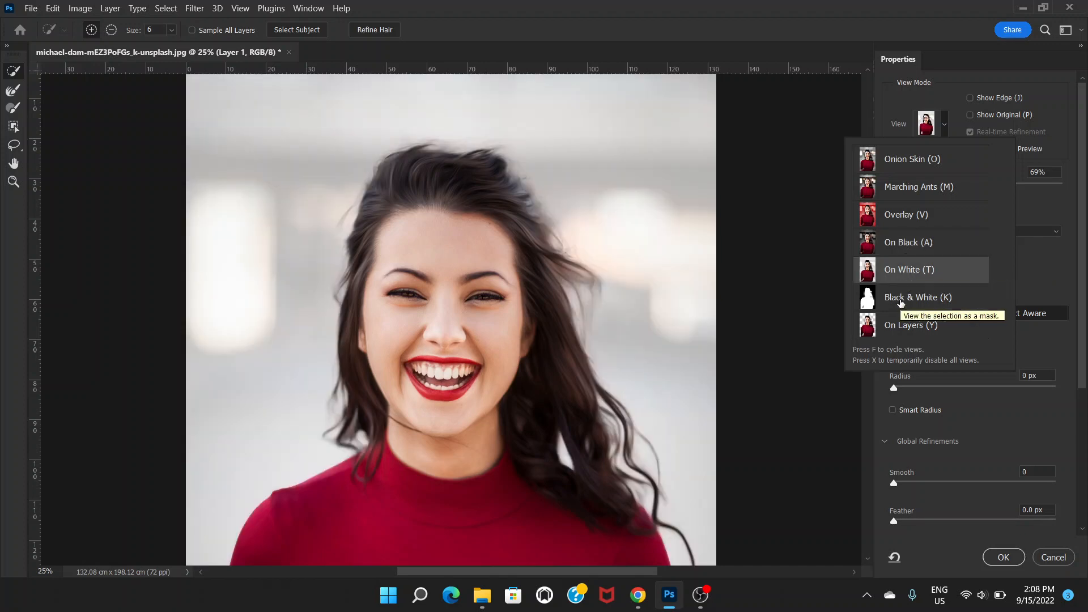
click(919, 297)
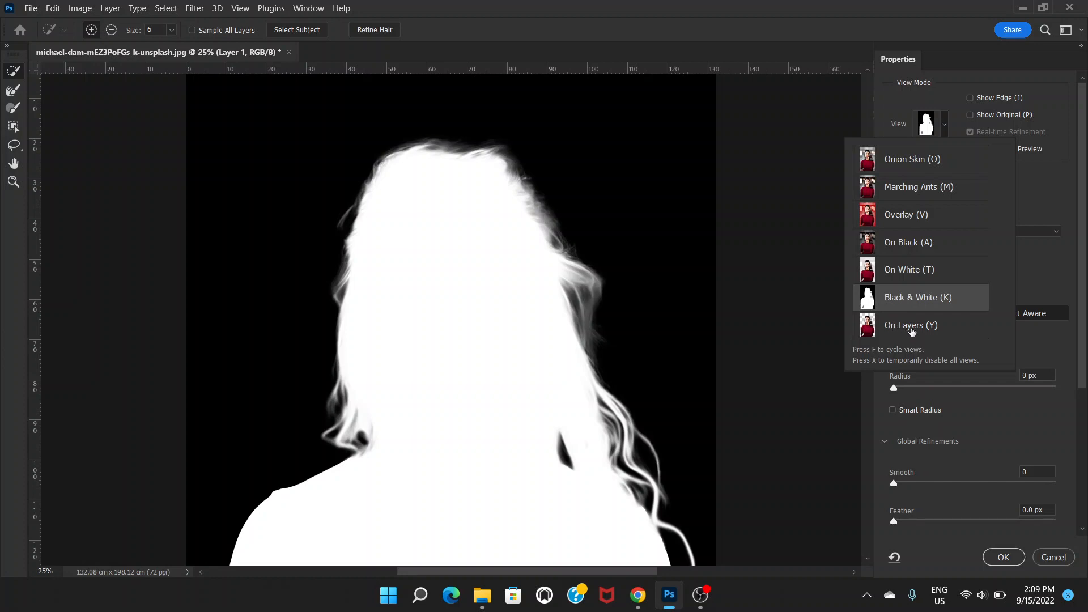
click(911, 325)
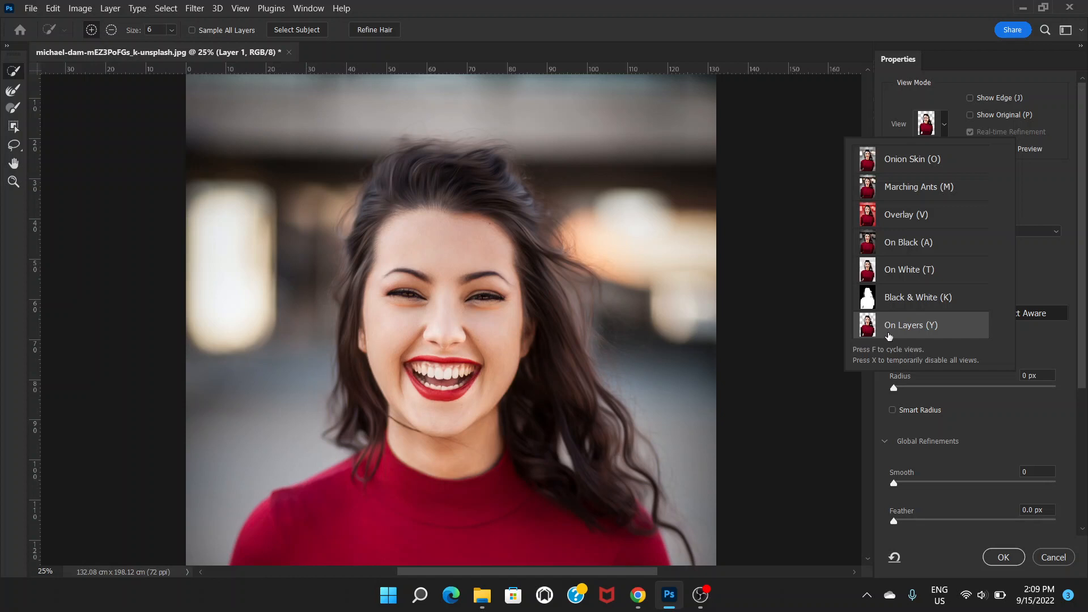
mouse_move(876, 213)
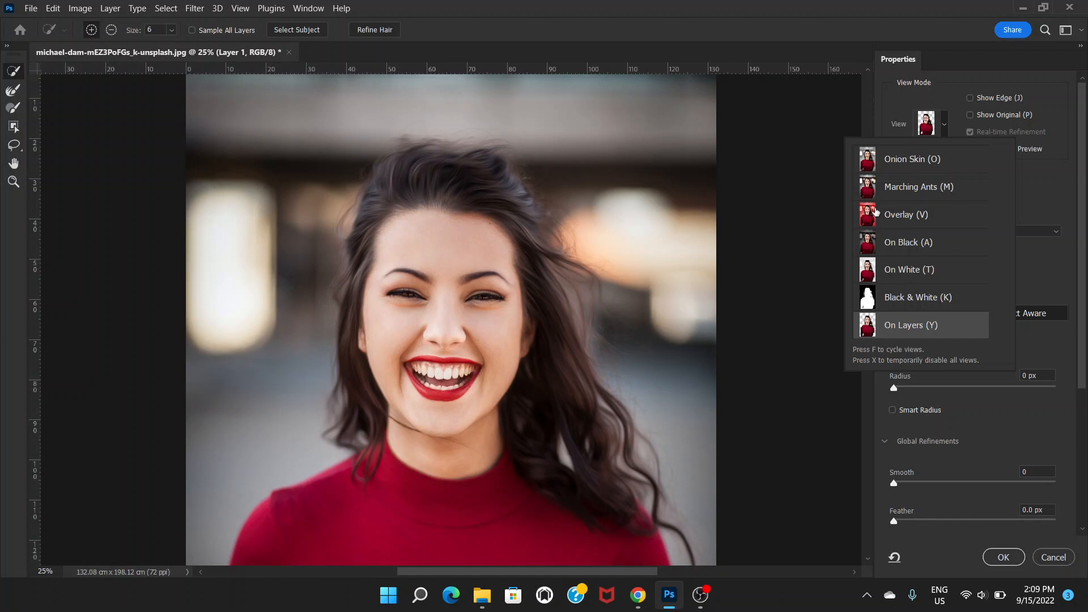
click(906, 214)
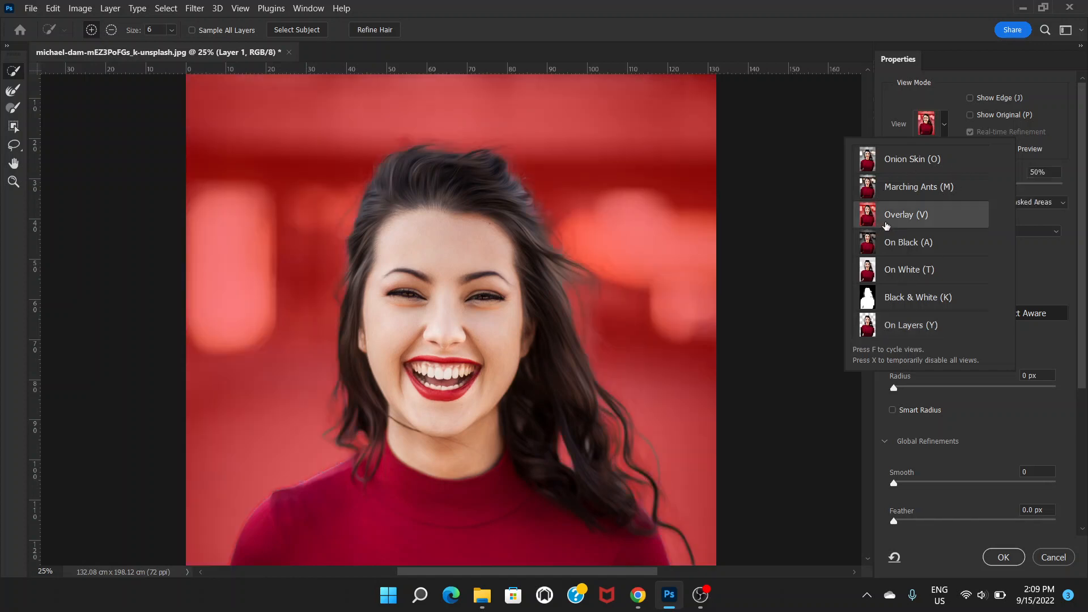
click(907, 214)
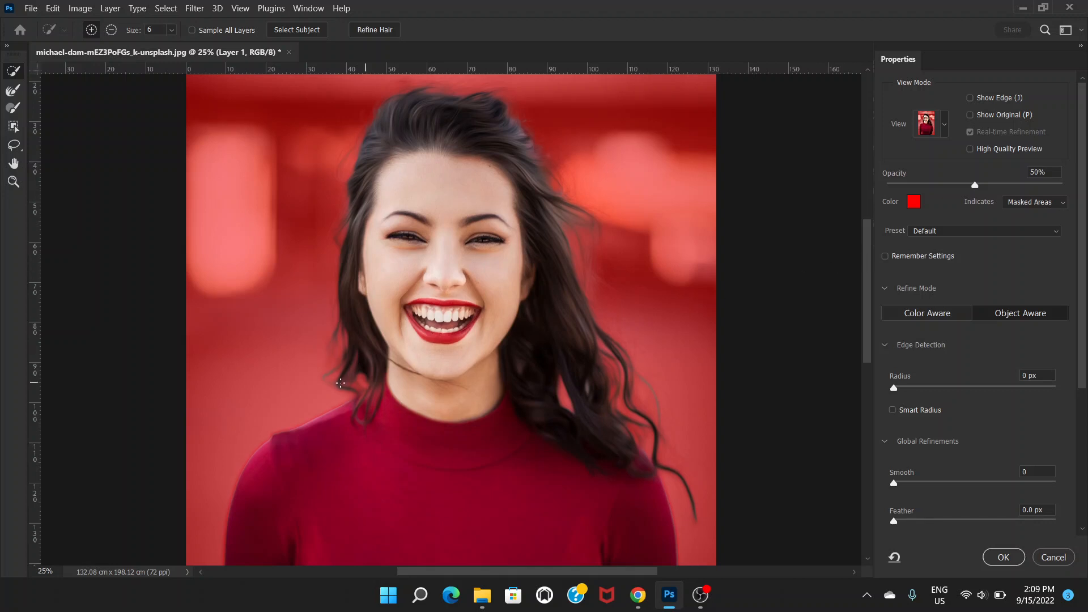
mouse_move(320, 310)
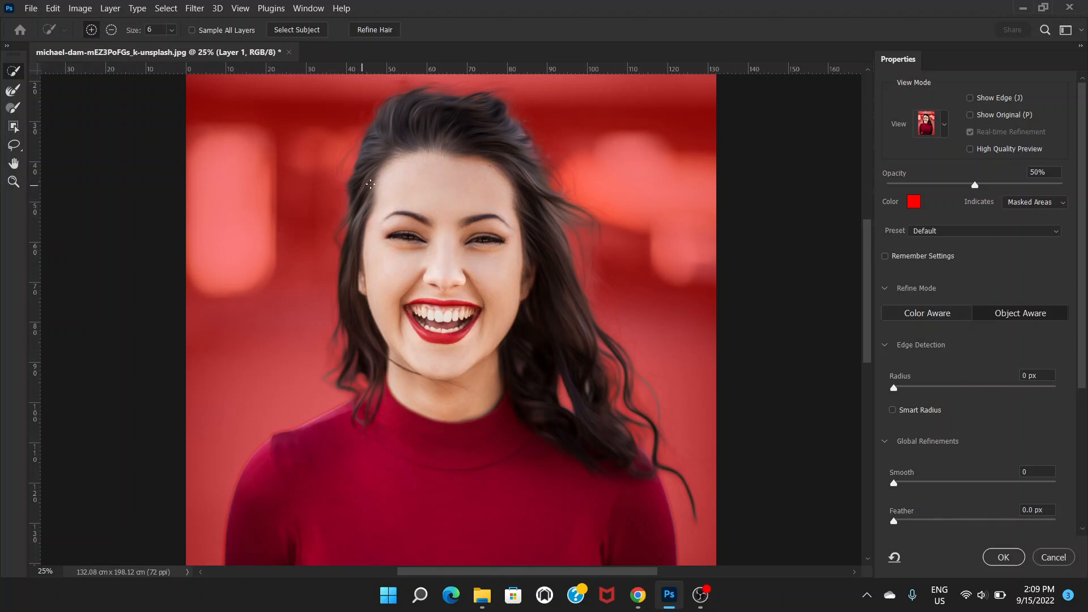
mouse_move(200, 123)
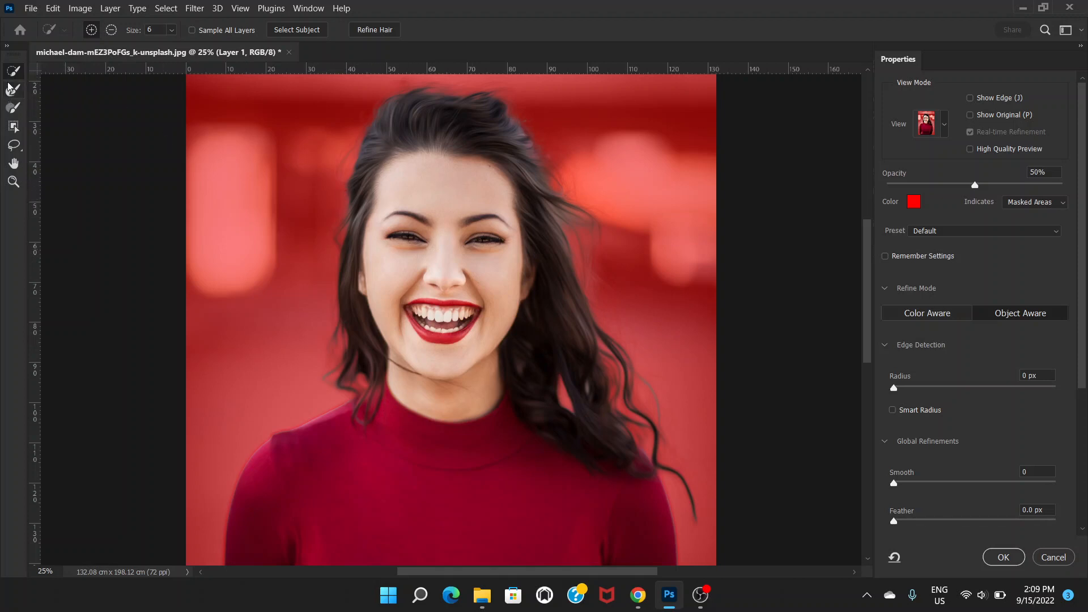
mouse_move(12, 91)
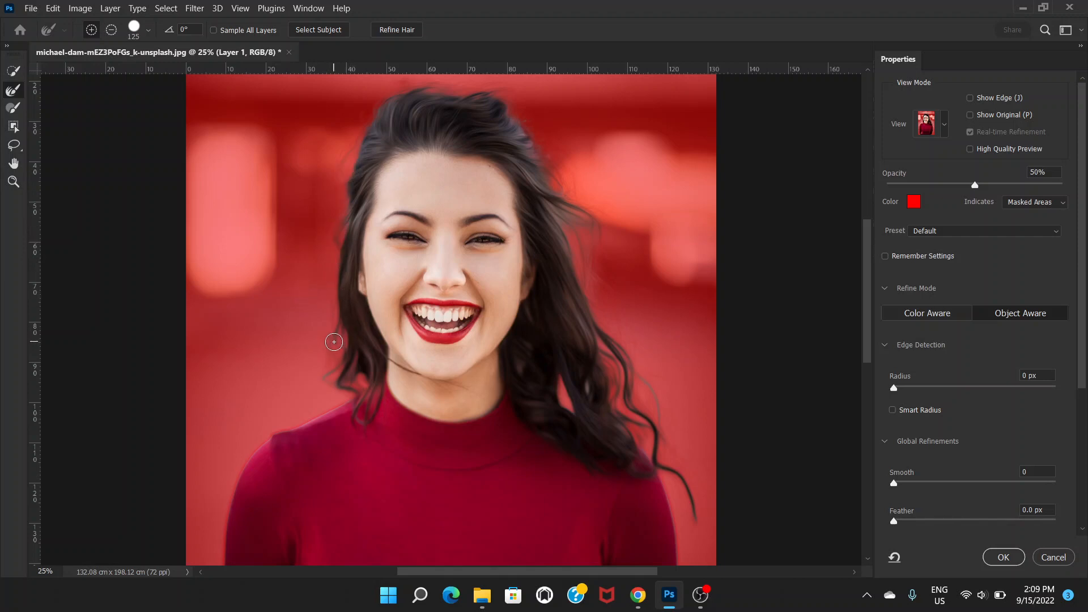
mouse_move(365, 411)
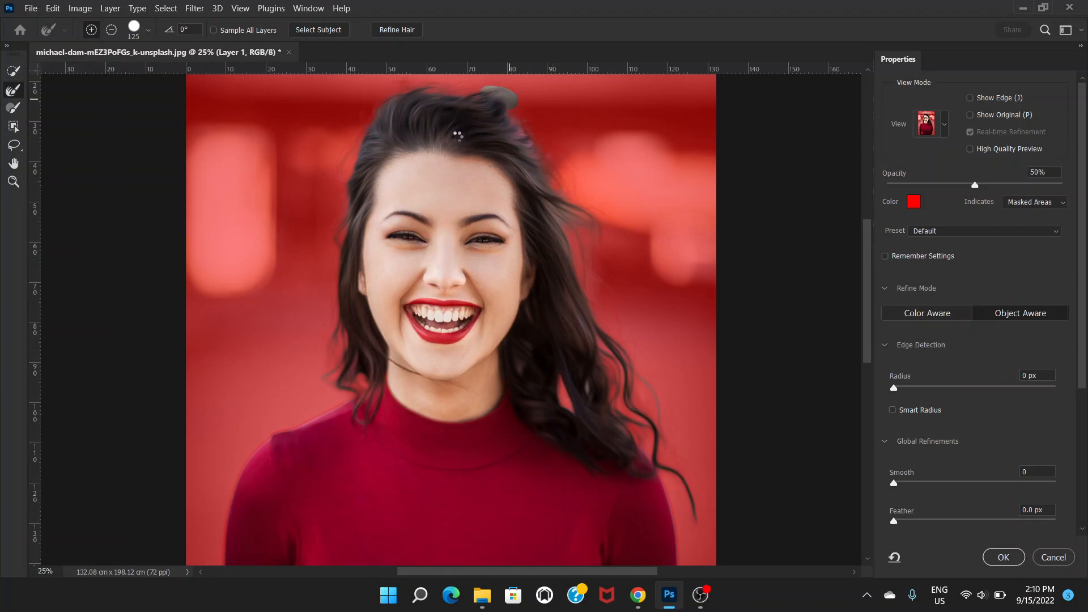
Step: Brush the Refine Edge tool along the top of the woman's hair
drag(457, 133, 517, 103)
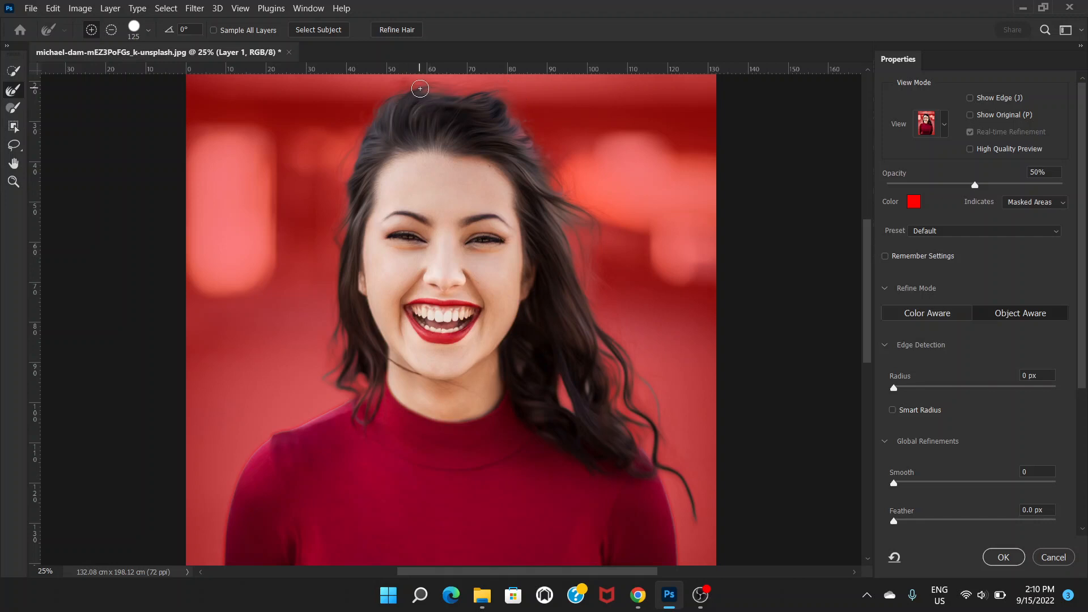
mouse_move(347, 149)
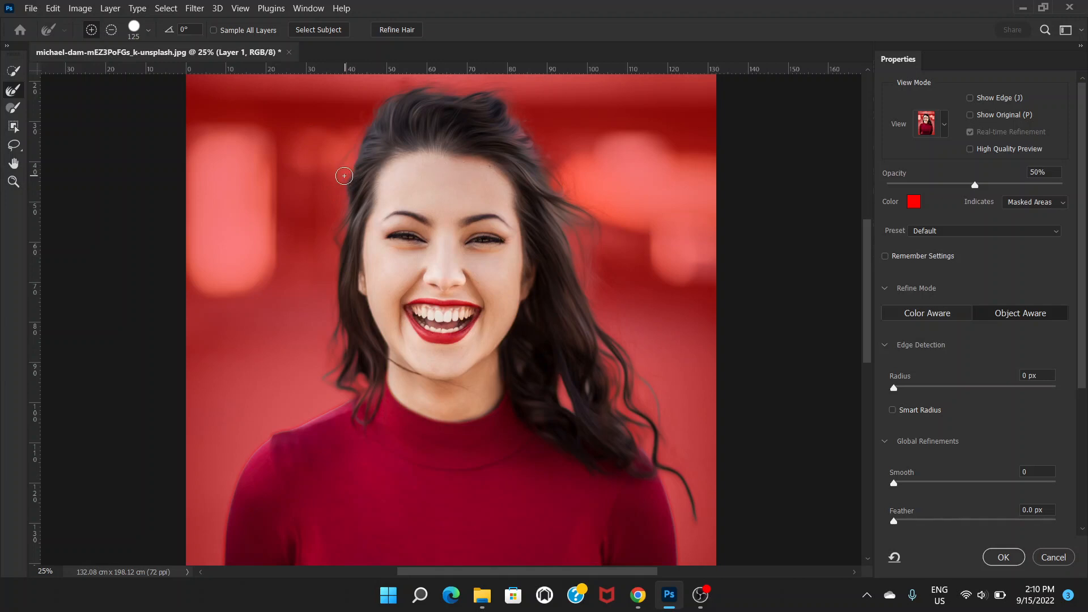
mouse_move(1039, 446)
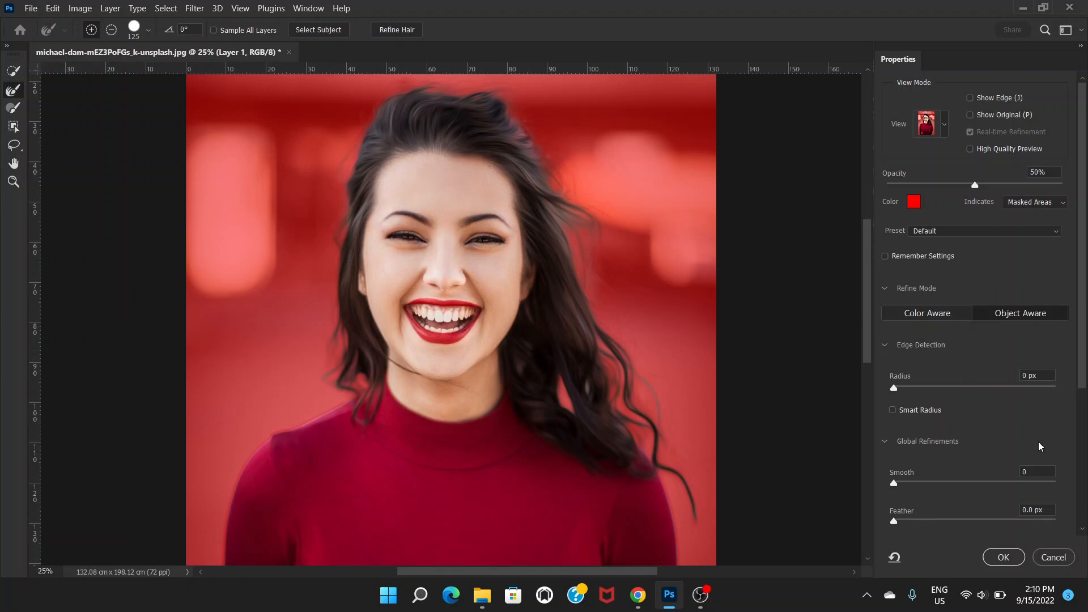
Step: Set Output To Selection in Output Settings and apply the refined hair mask
scroll(down, 3)
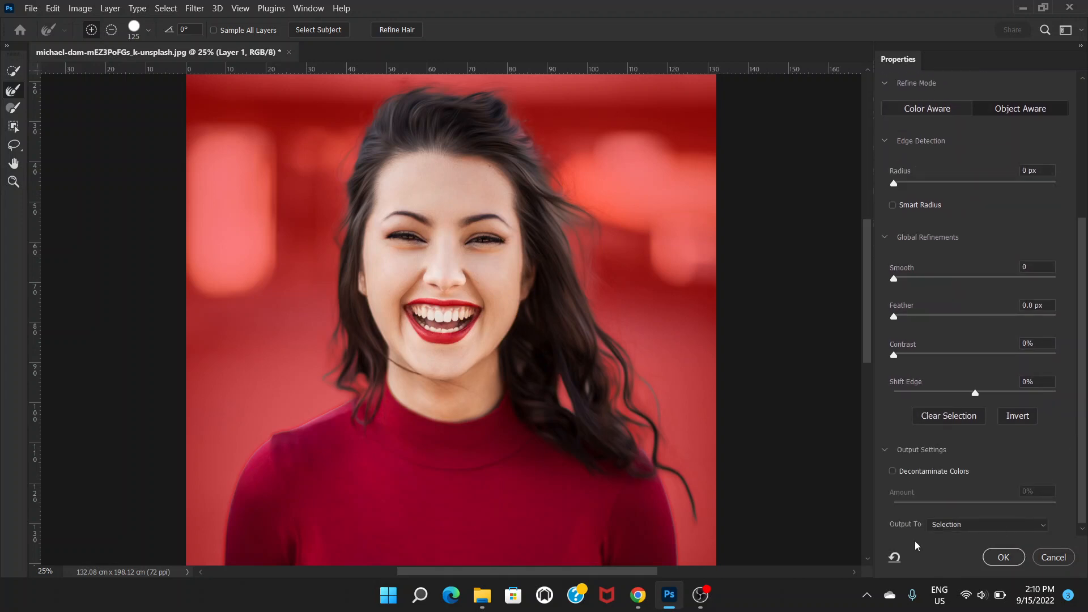
mouse_move(905, 532)
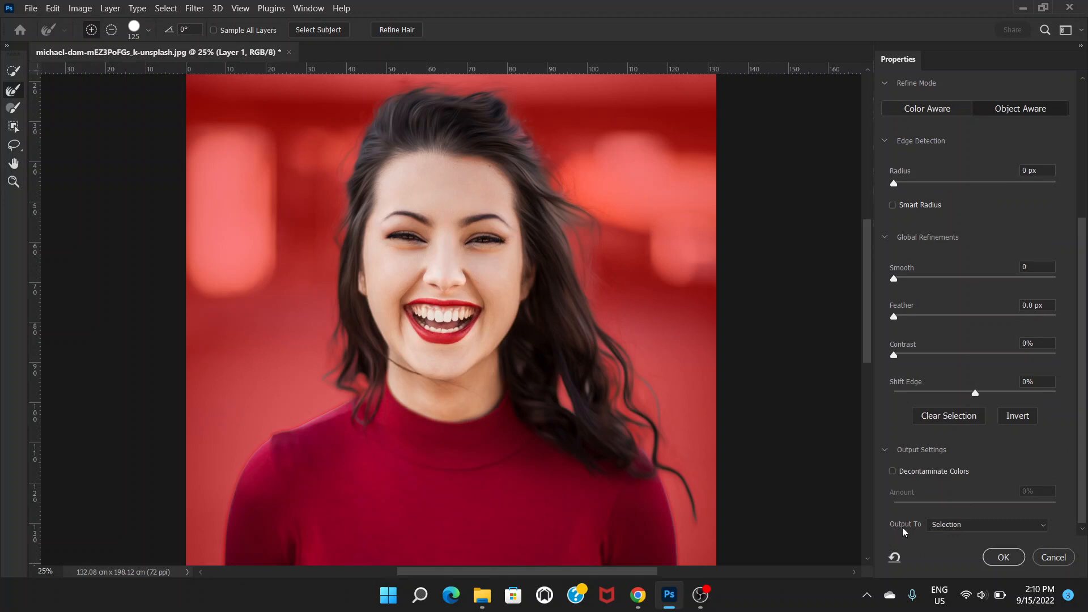
click(985, 524)
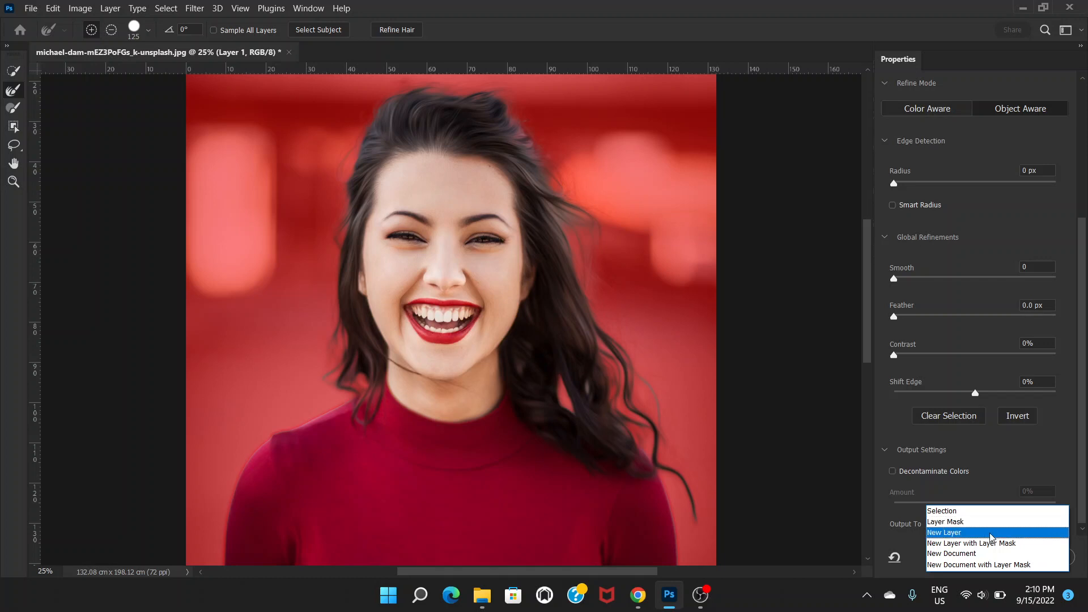
mouse_move(971, 543)
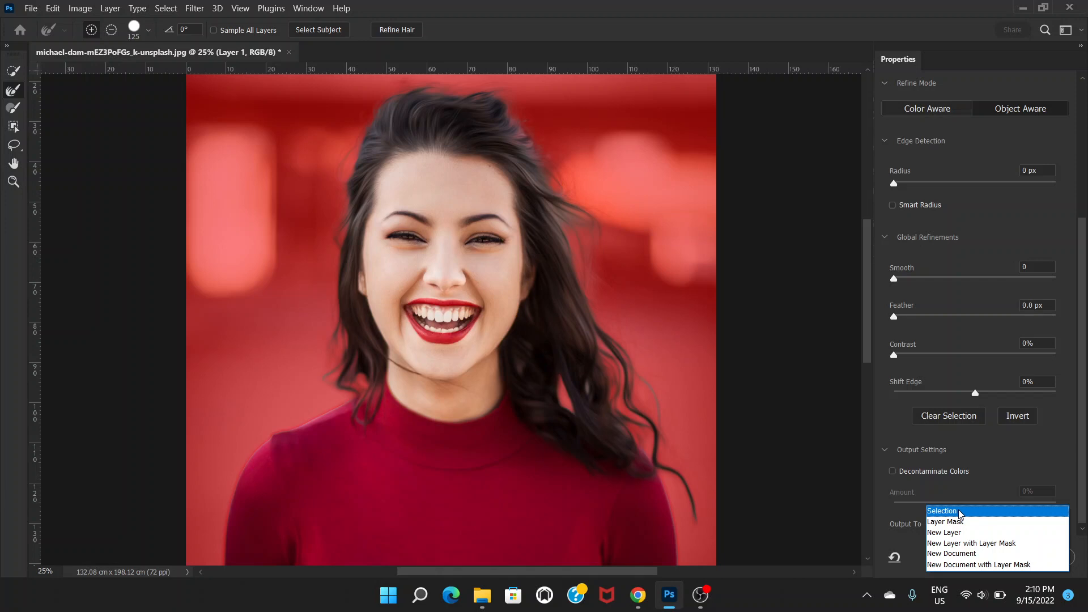
click(942, 511)
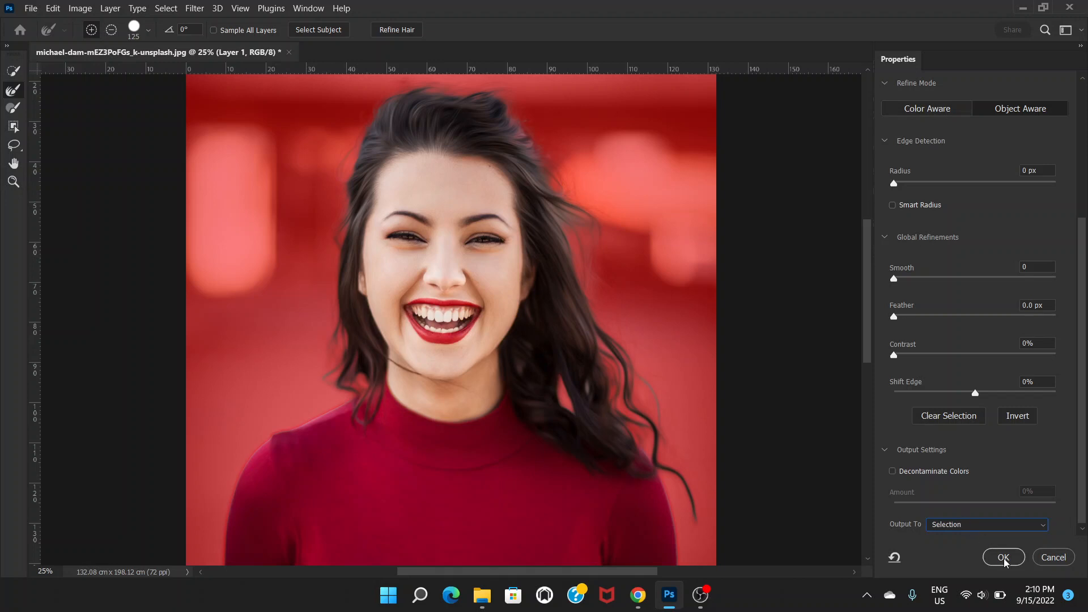
click(986, 524)
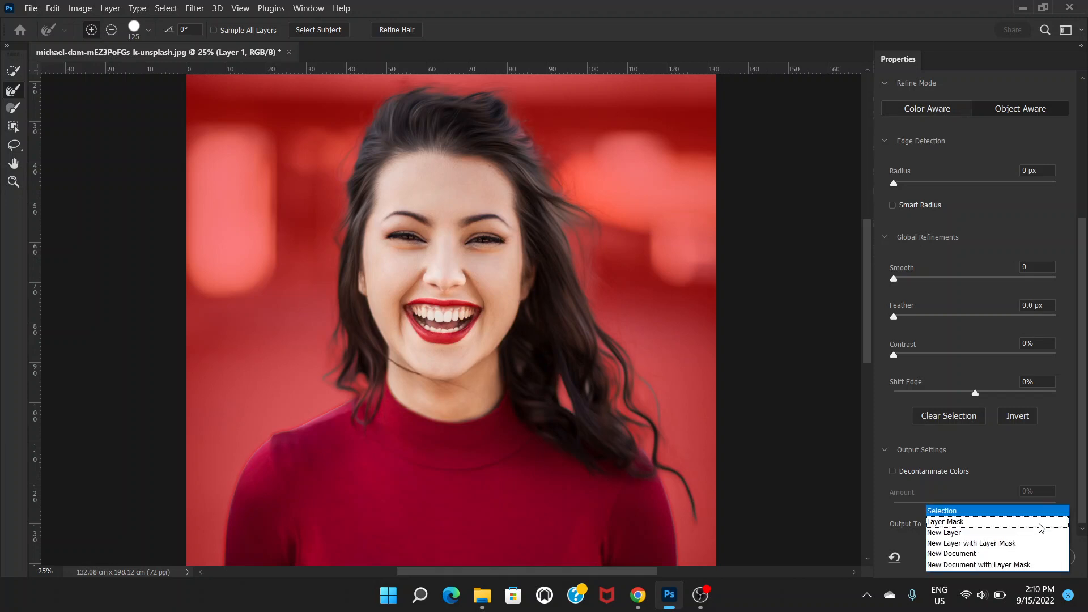
mouse_move(946, 521)
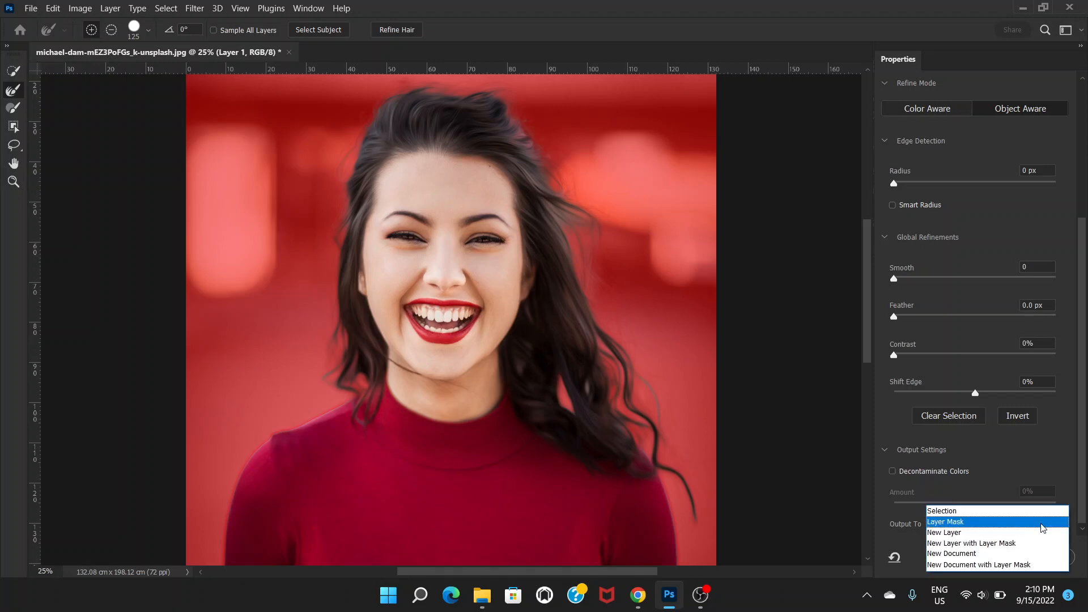
mouse_move(945, 533)
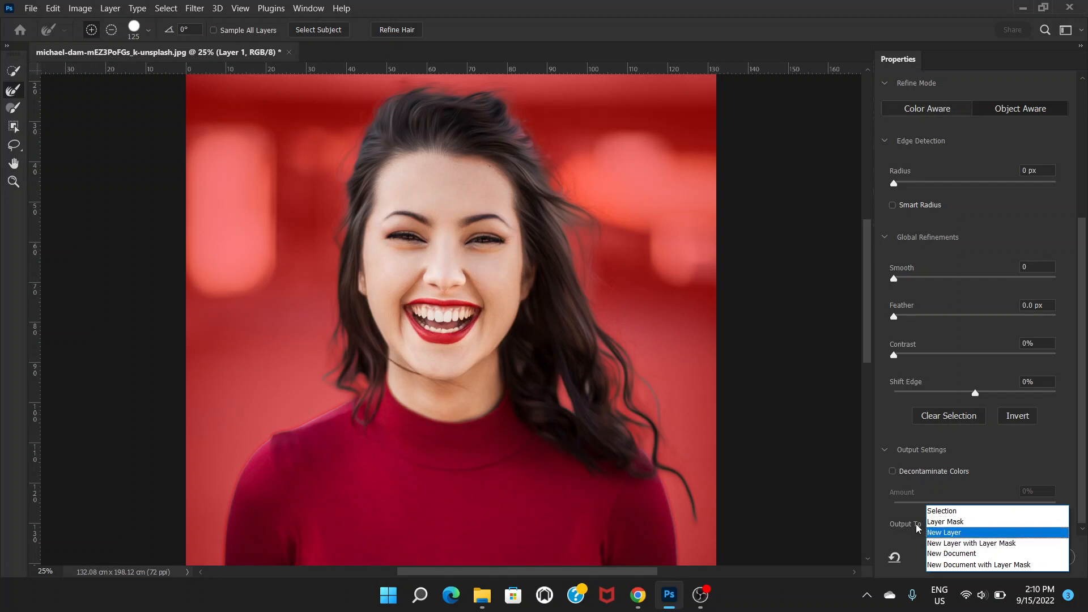
click(945, 532)
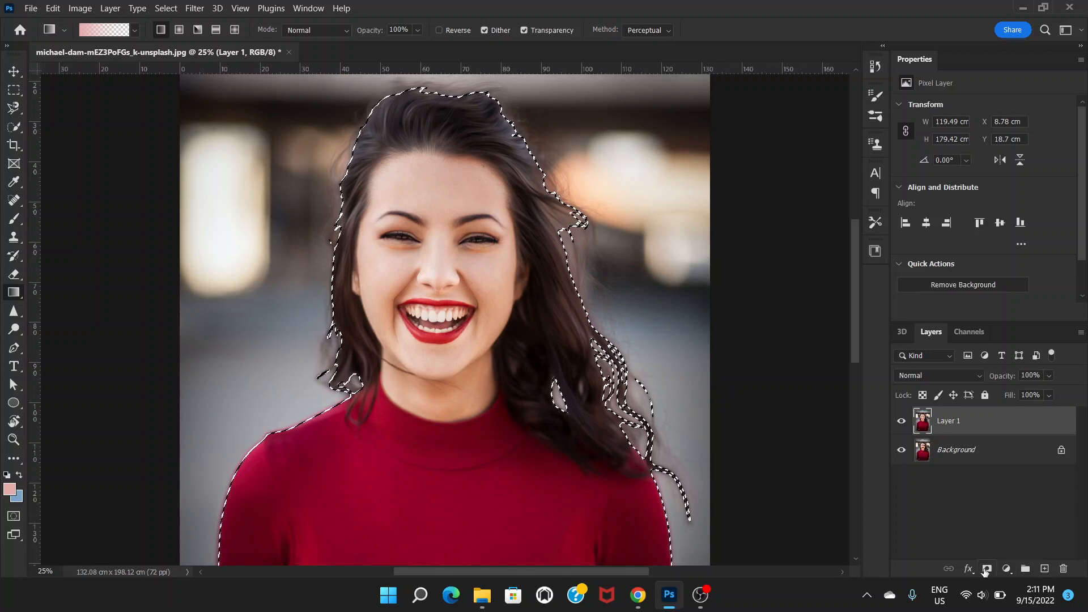
mouse_move(985, 569)
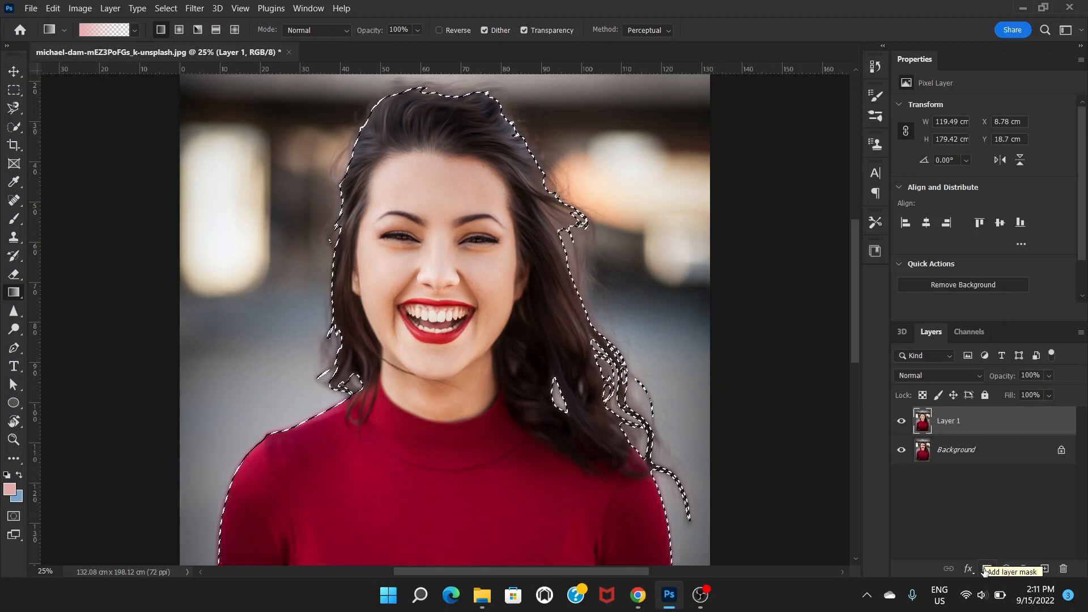
Step: Mask Layer 1 with the hair selection, then hide and select the Background layer
click(1007, 569)
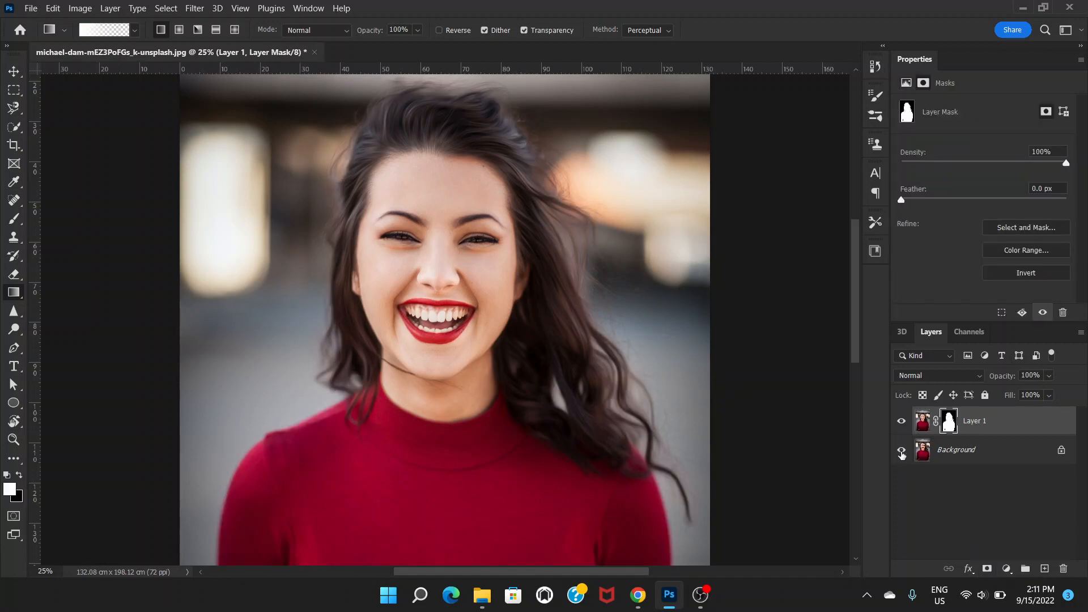
click(902, 450)
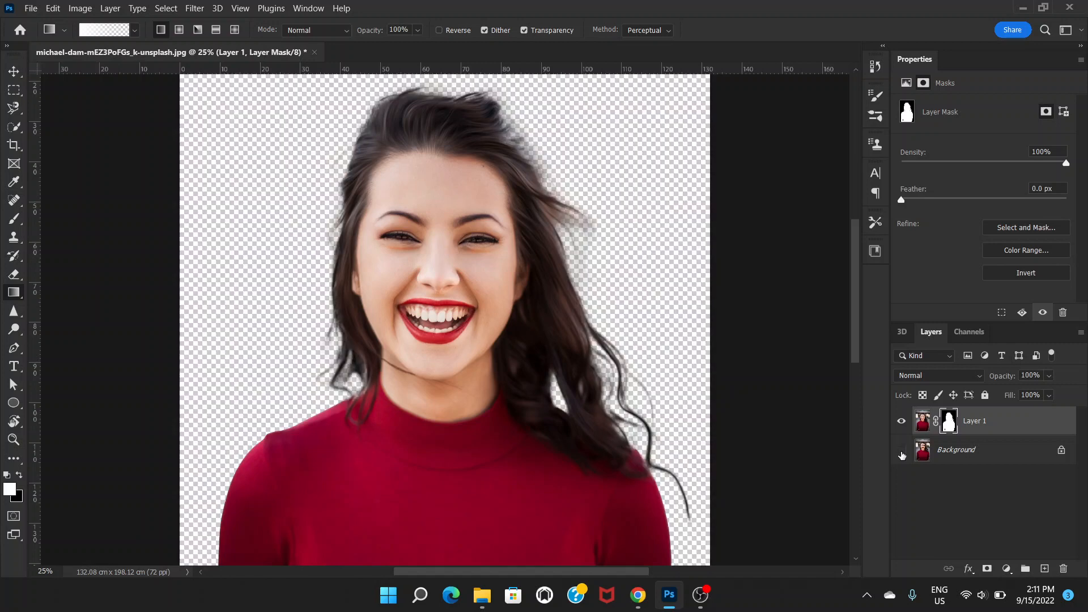
mouse_move(903, 454)
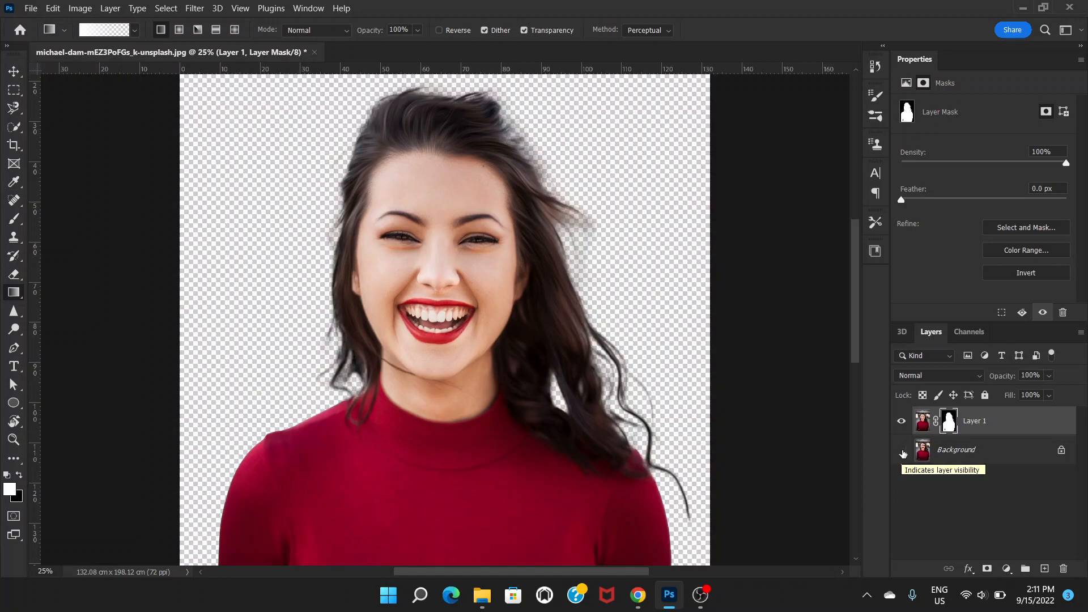
click(902, 449)
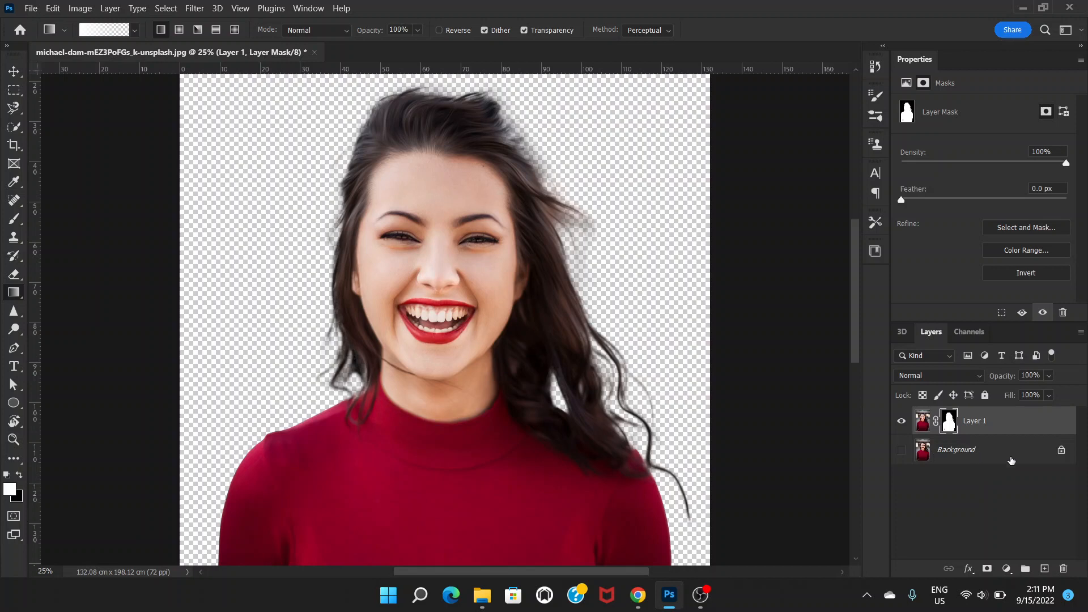
click(956, 450)
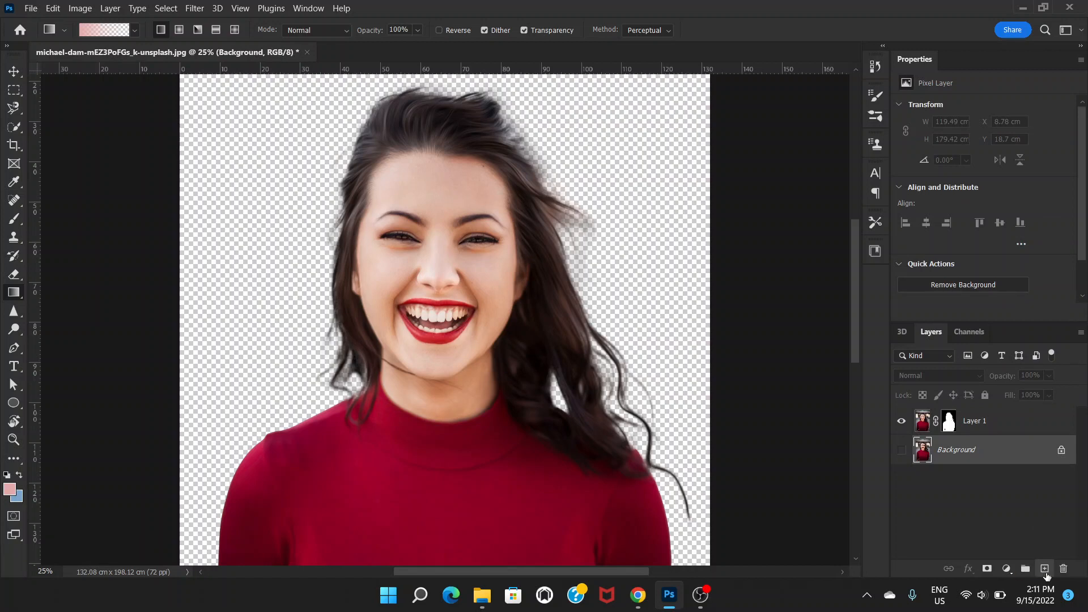
Step: Create Layer 2 above the Background and pick a pink foreground colour
click(1045, 569)
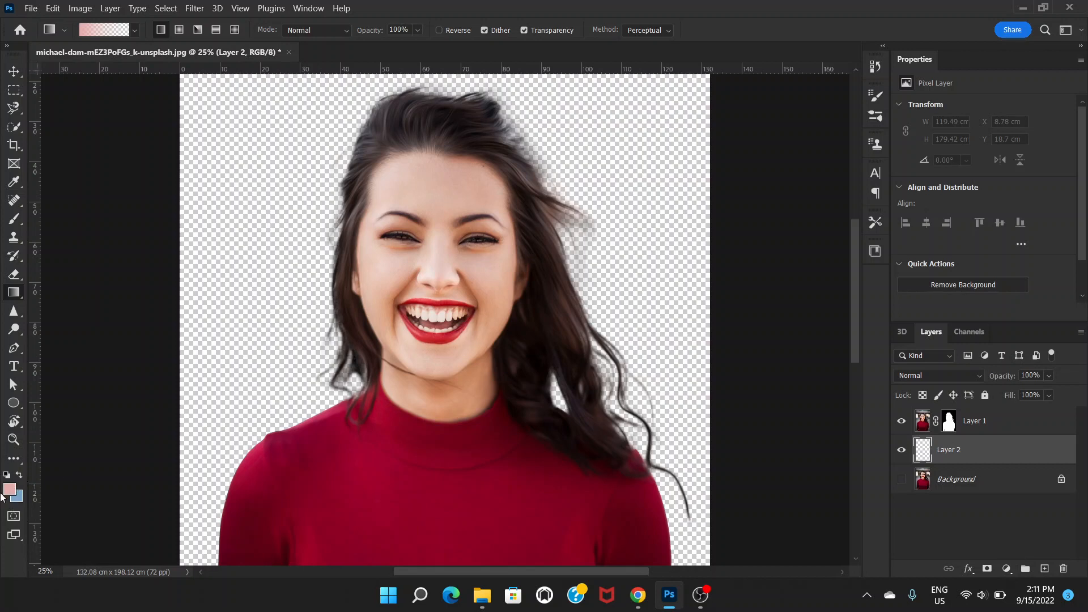
click(10, 489)
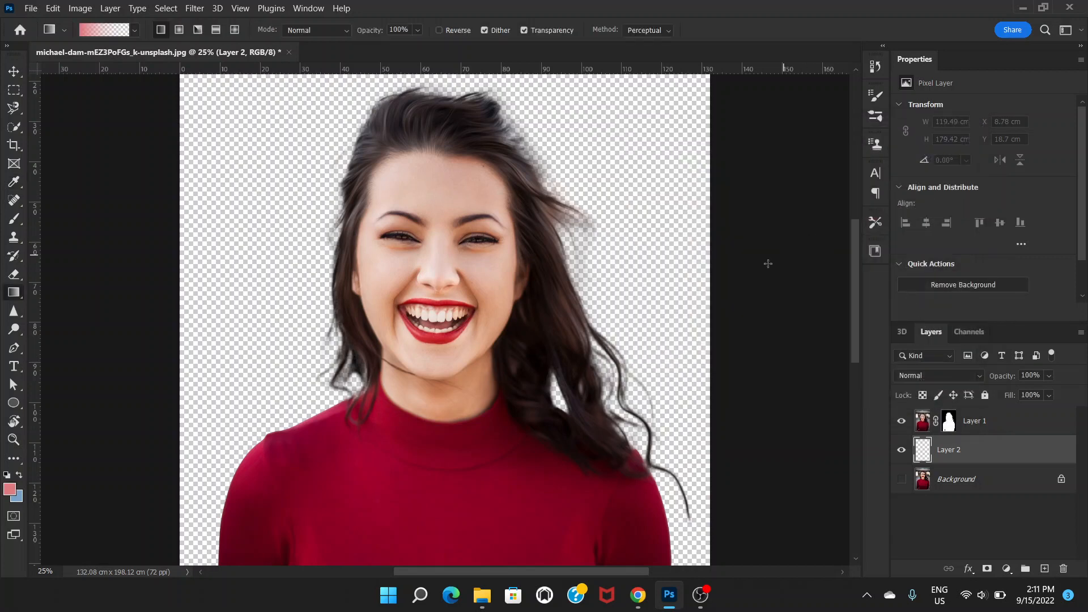
mouse_move(492, 361)
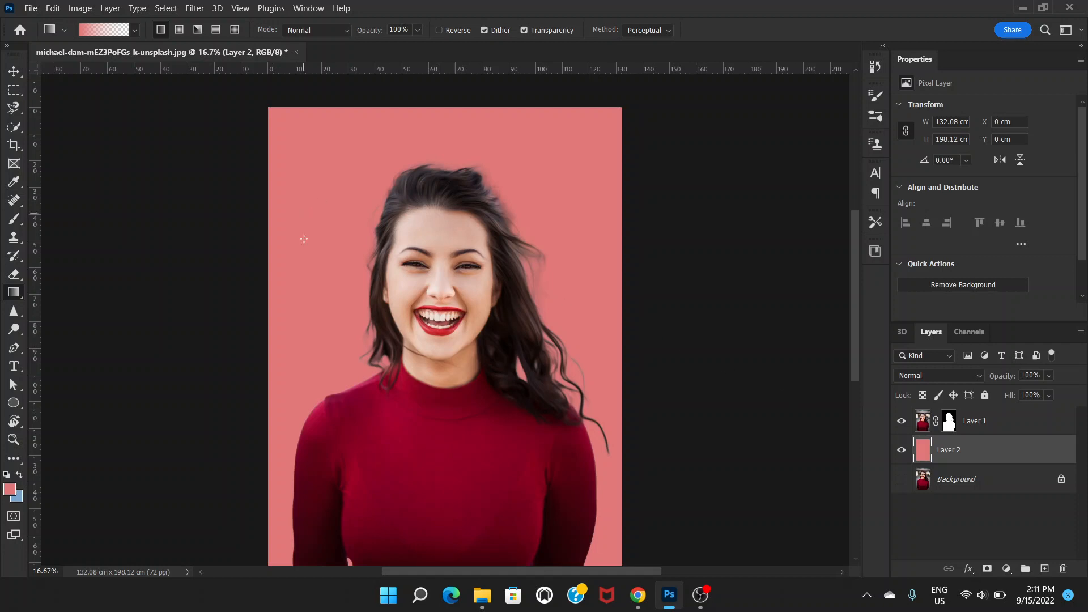
mouse_move(422, 228)
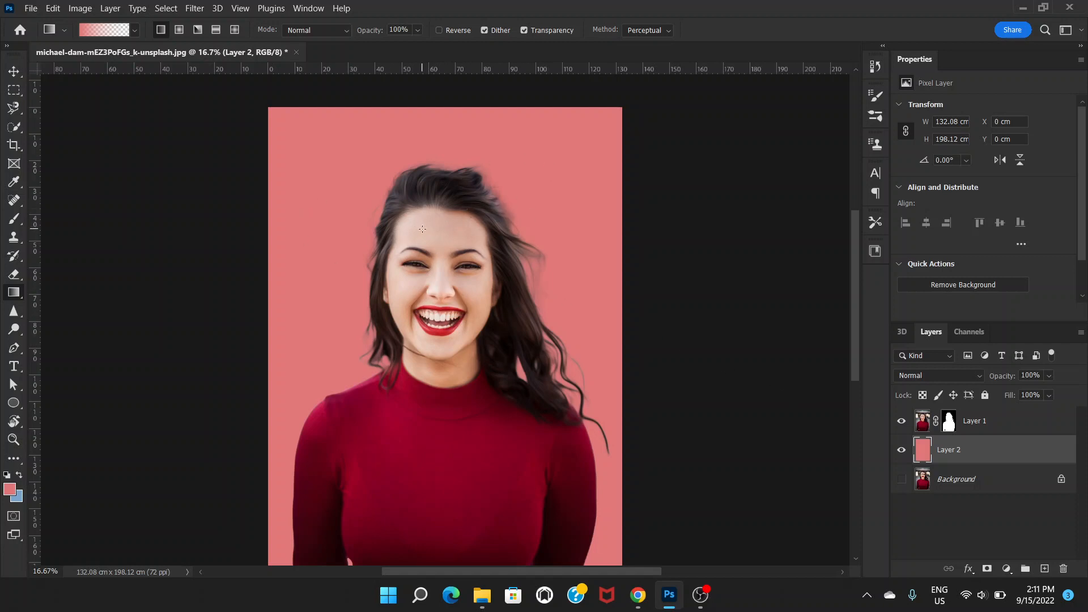
mouse_move(451, 272)
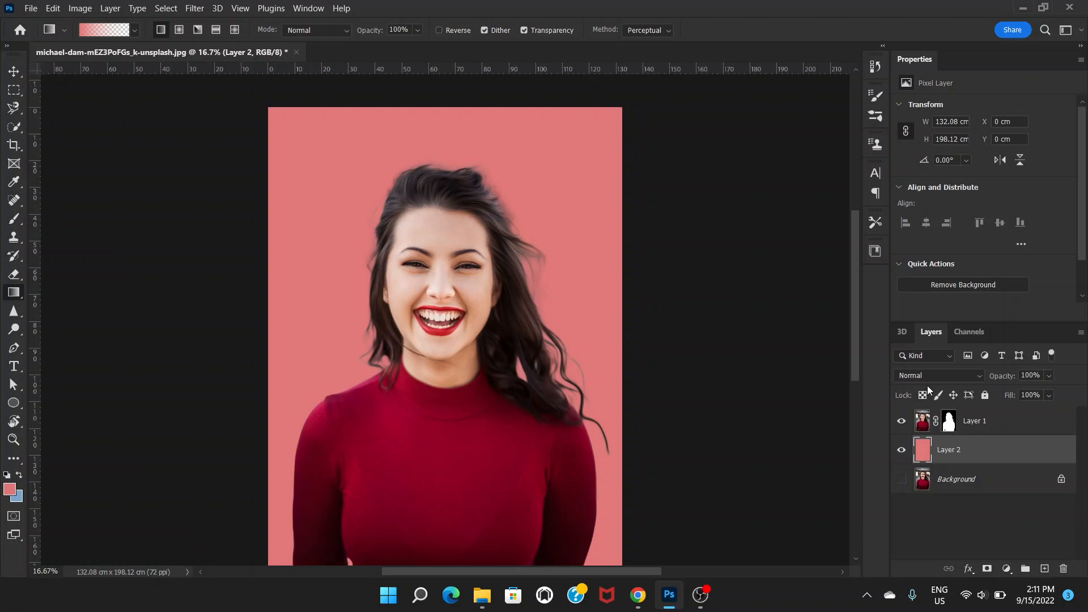
mouse_move(520, 288)
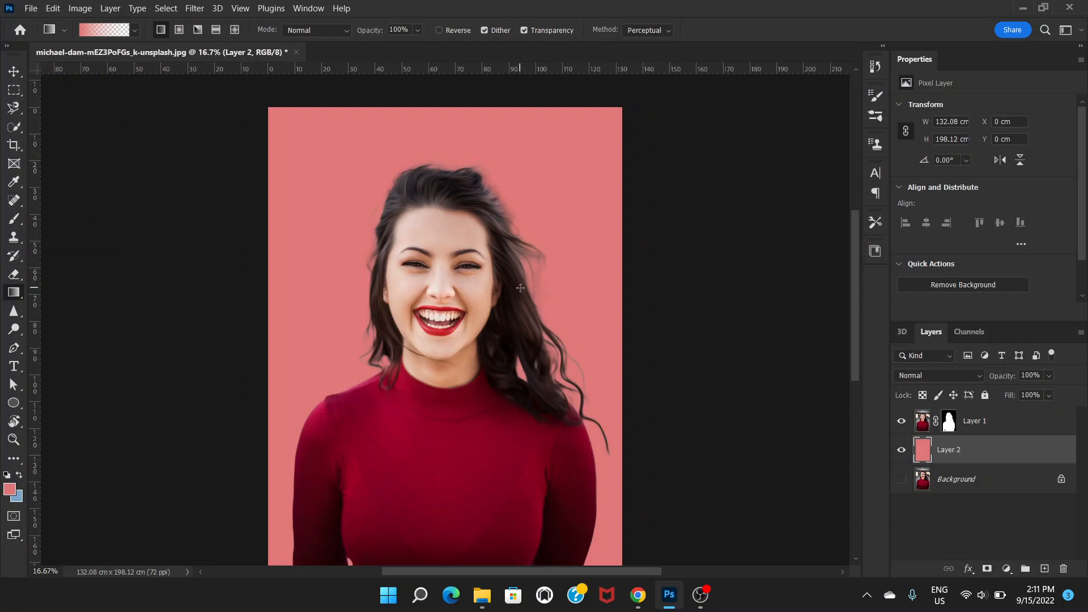
mouse_move(396, 177)
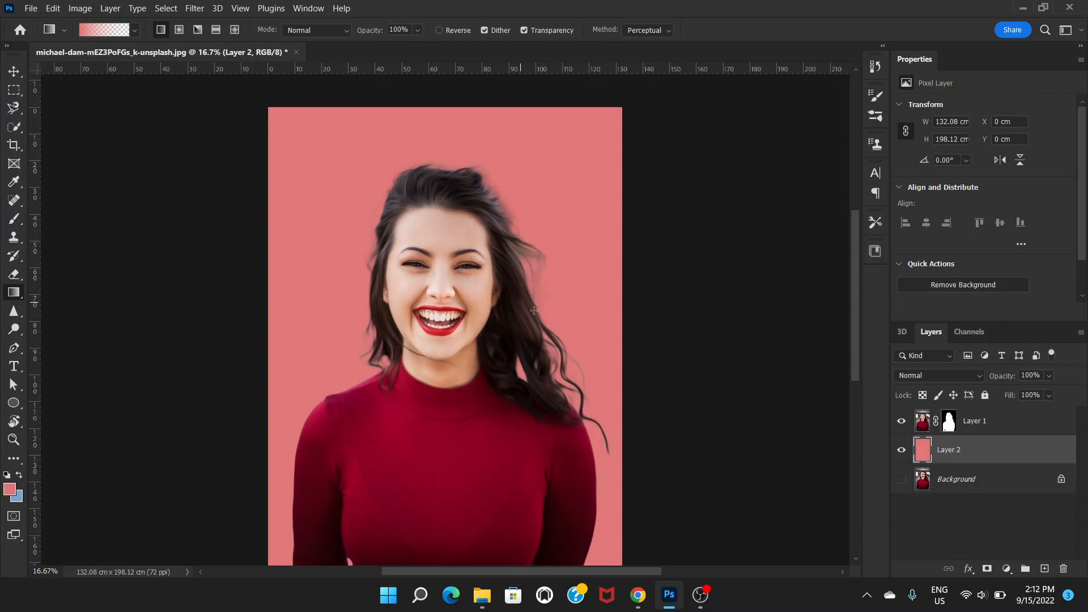
mouse_move(251, 433)
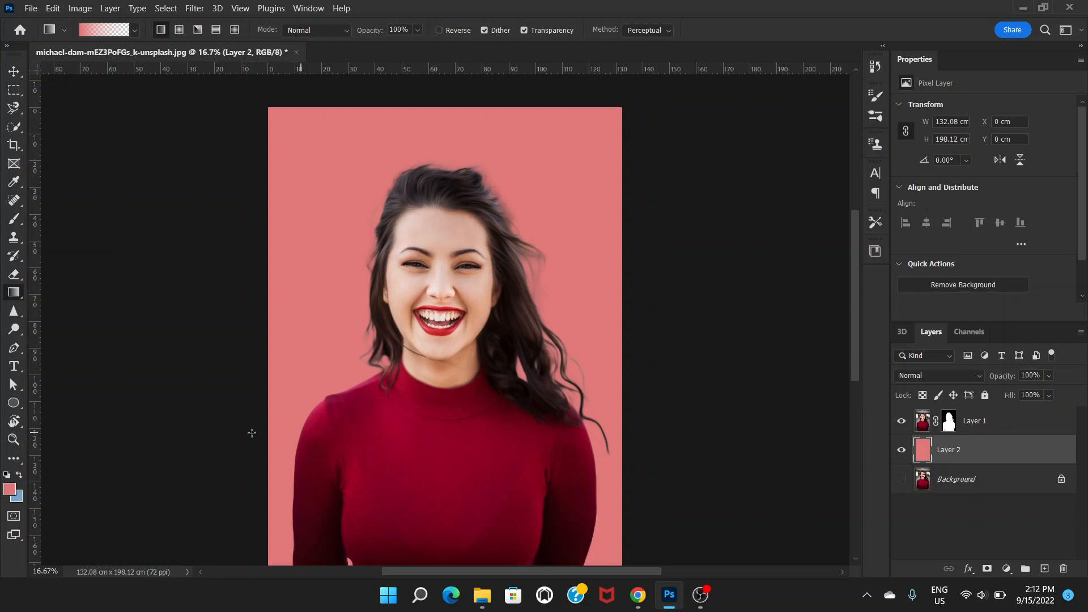
mouse_move(935, 460)
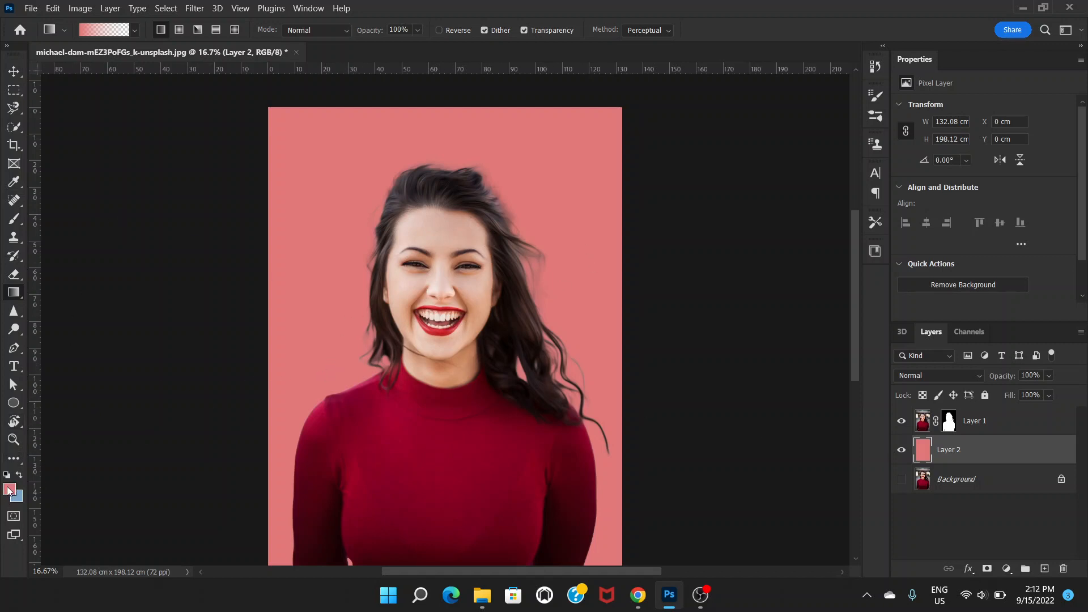
Step: Choose a lighter pink and drag a colour-to-transparent gradient downward on Layer 2
click(10, 489)
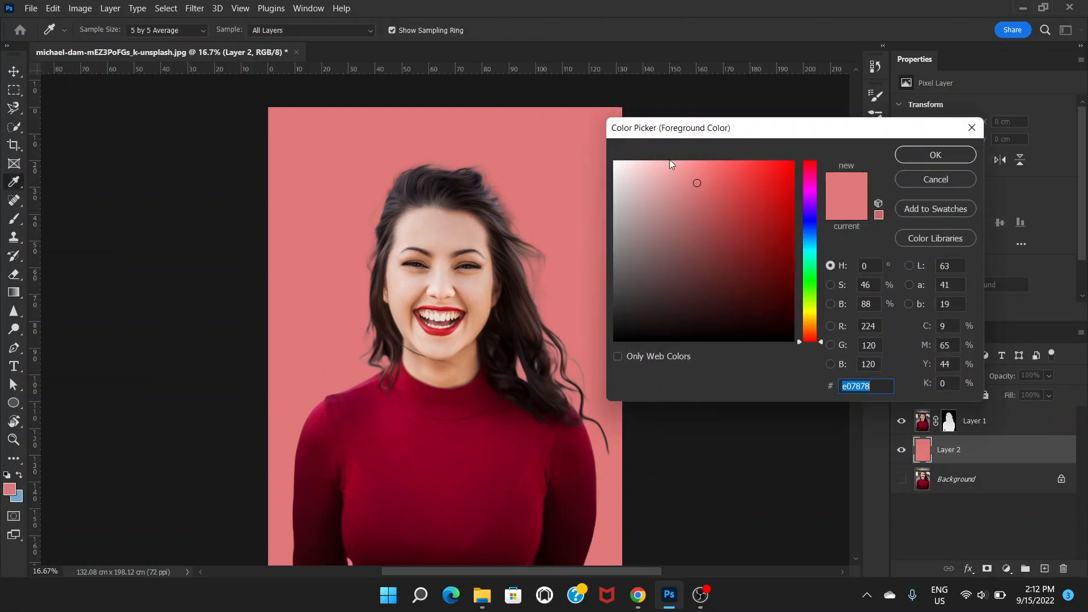
click(673, 167)
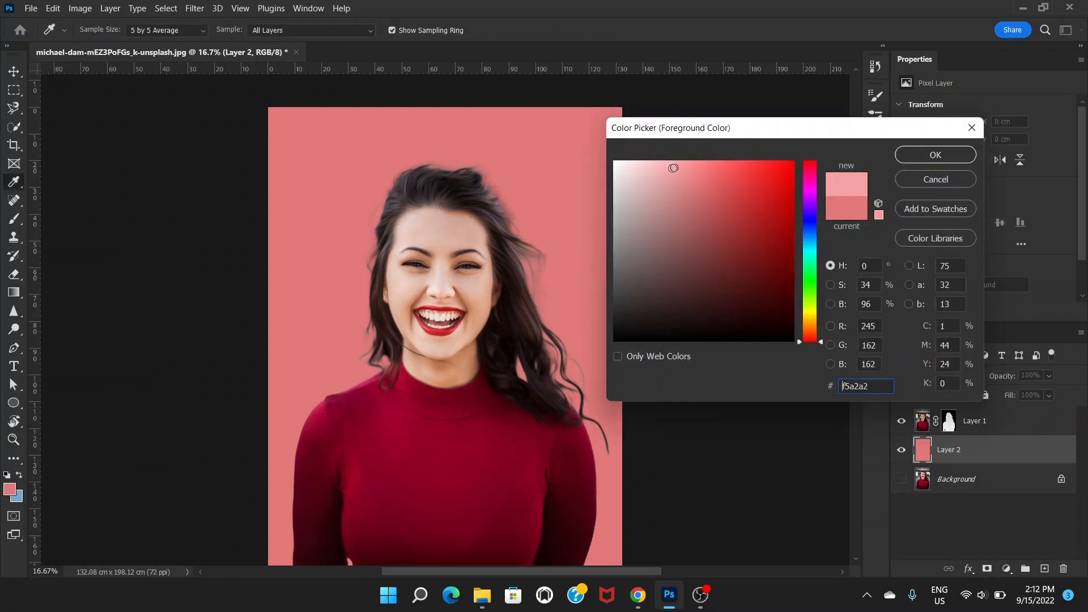
click(671, 169)
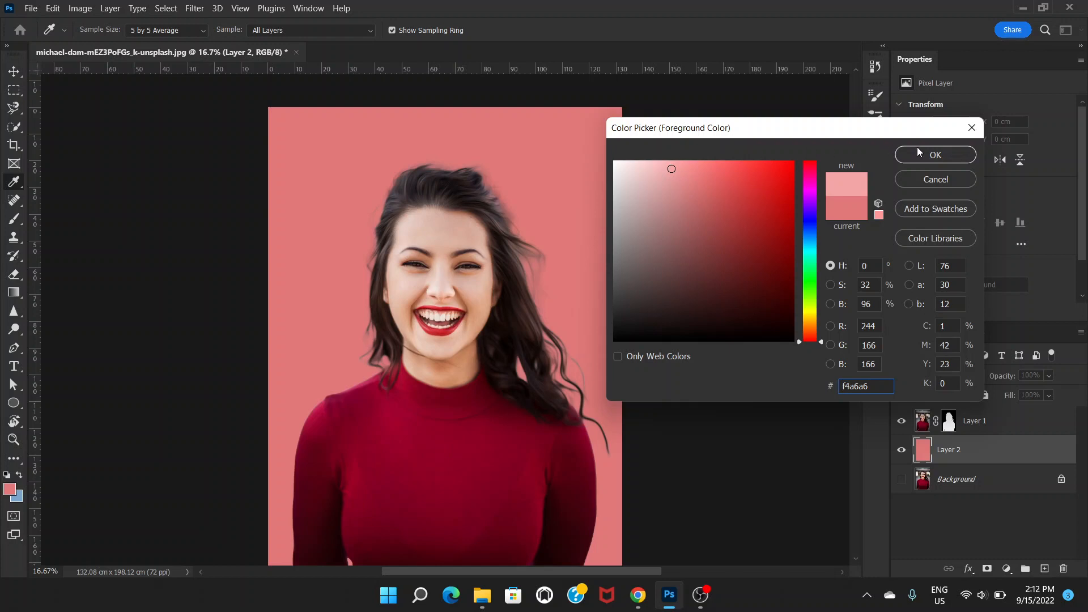
click(934, 154)
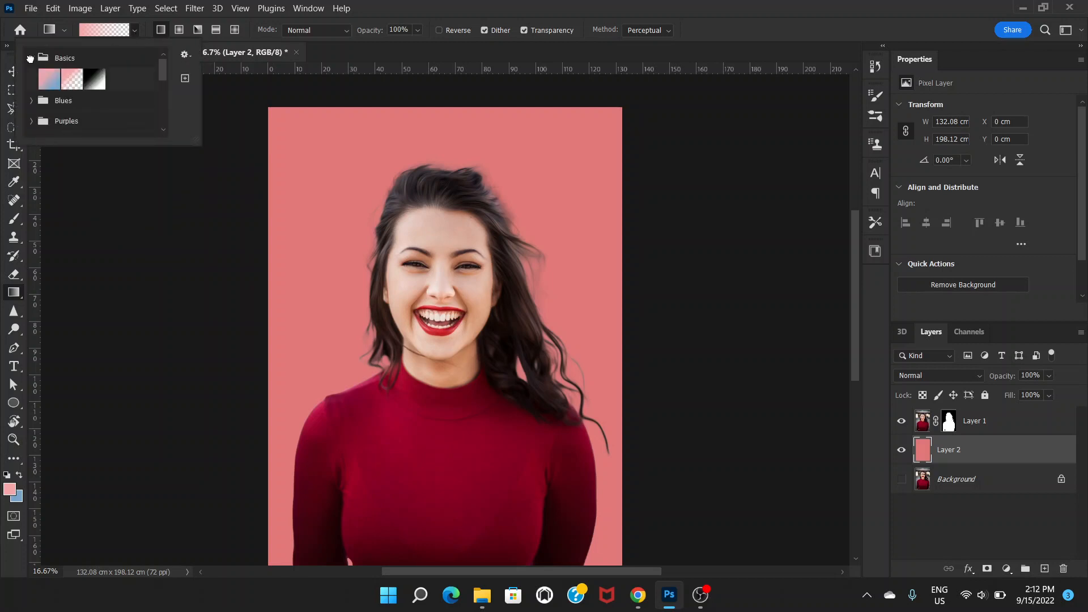
click(71, 78)
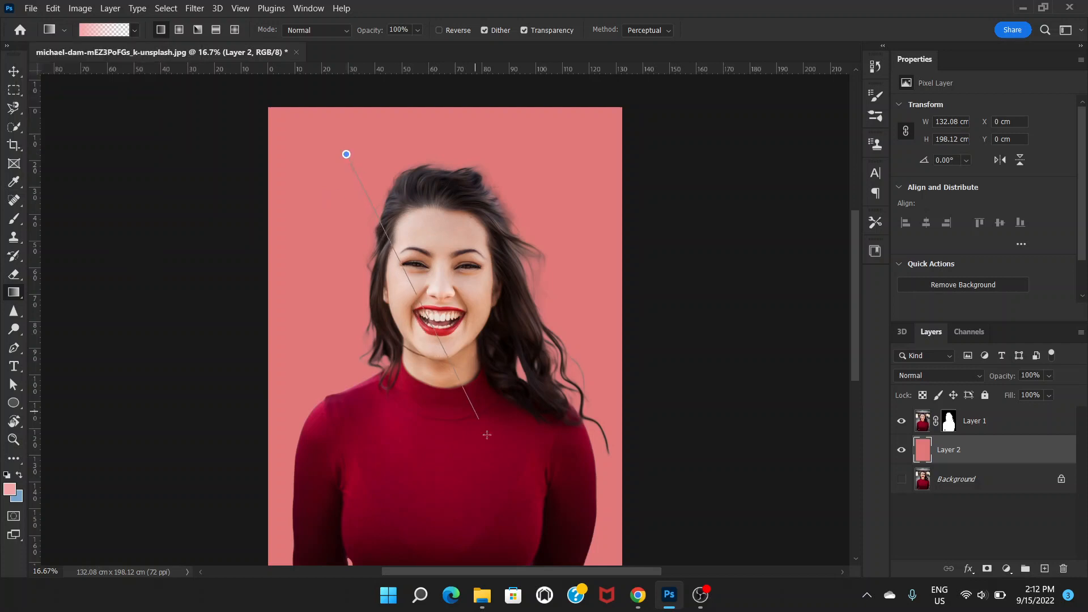
drag(485, 435, 519, 469)
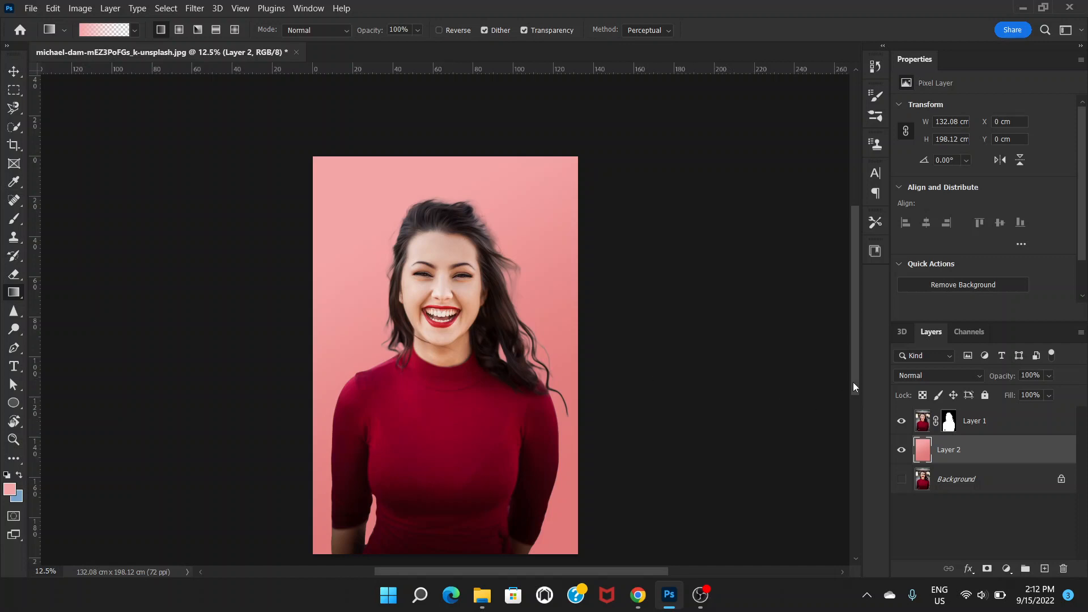
mouse_move(971, 448)
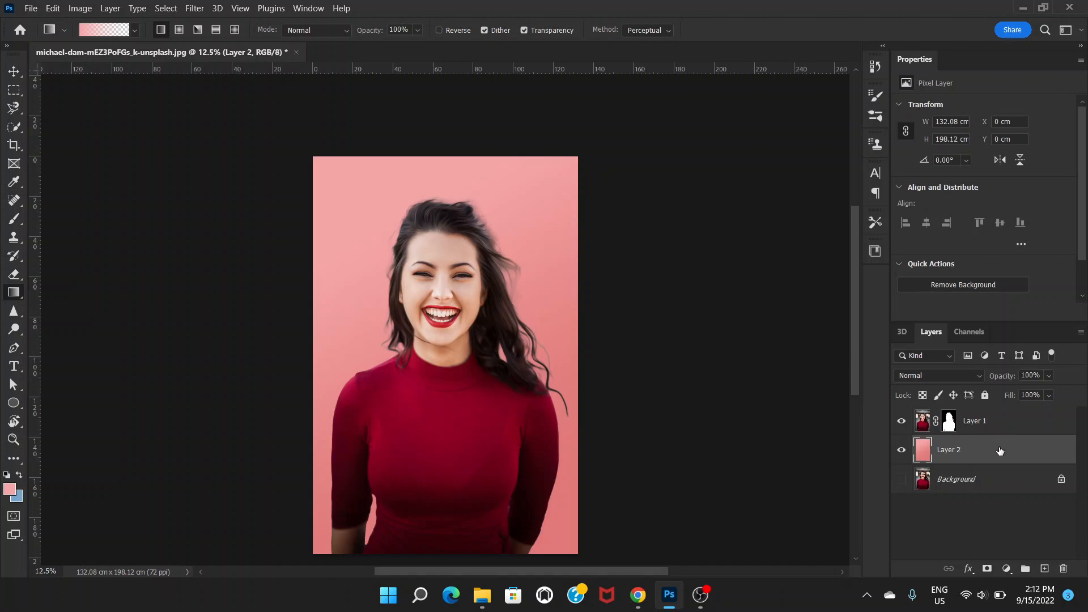
Step: Raise the Brightness of Layer 2's pink gradient with Brightness/Contrast
click(80, 9)
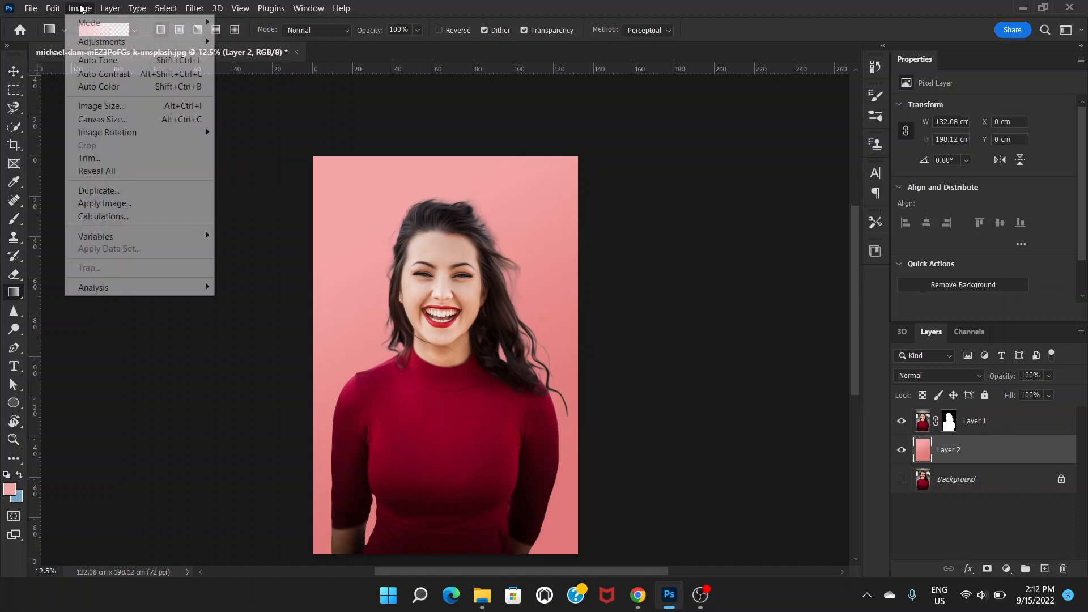
click(102, 41)
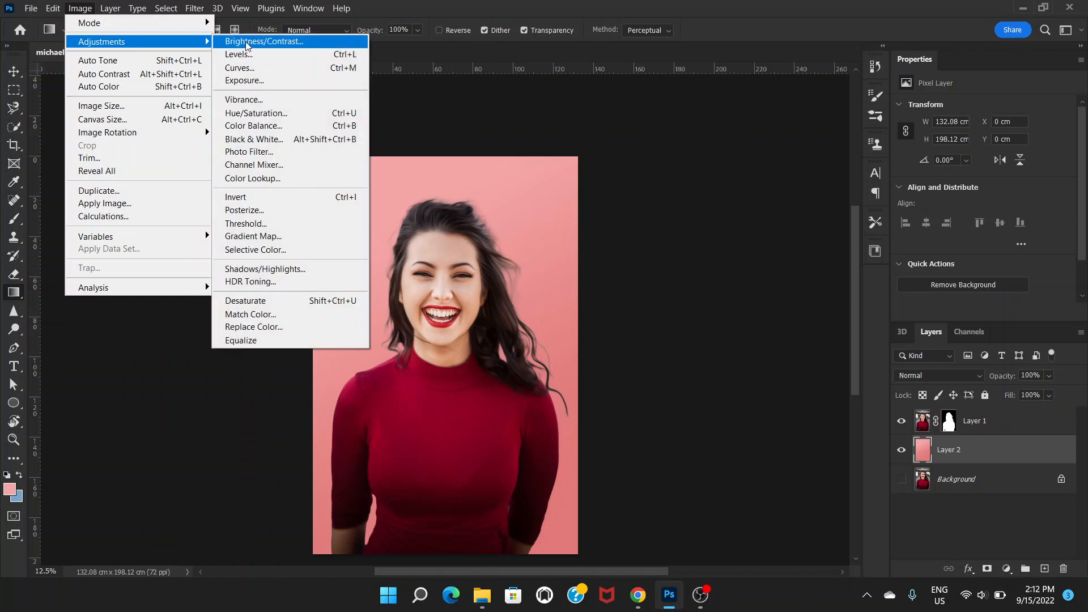
click(265, 40)
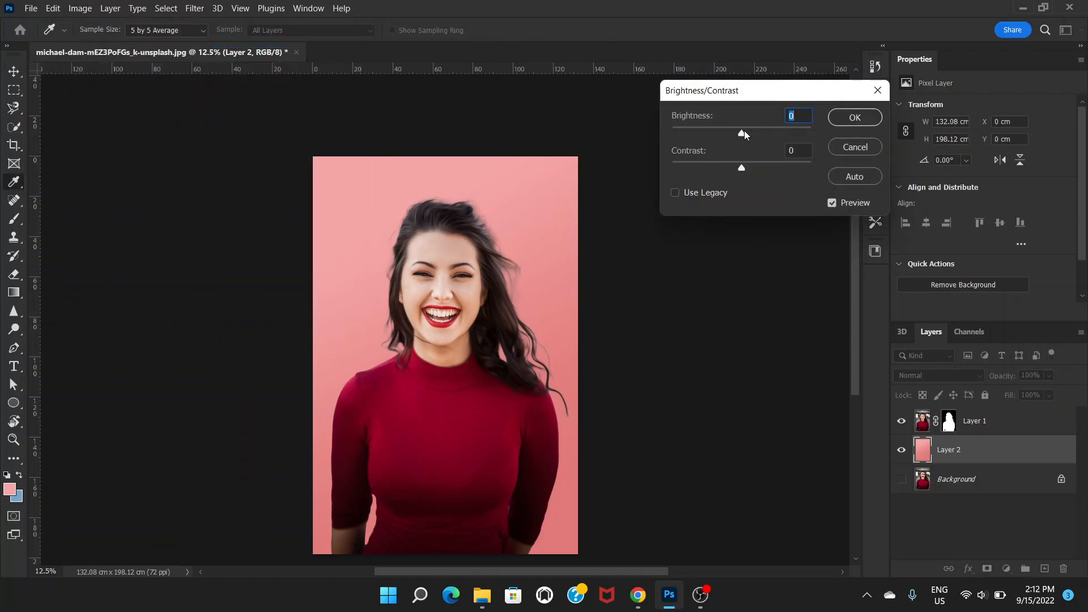
drag(741, 134, 763, 133)
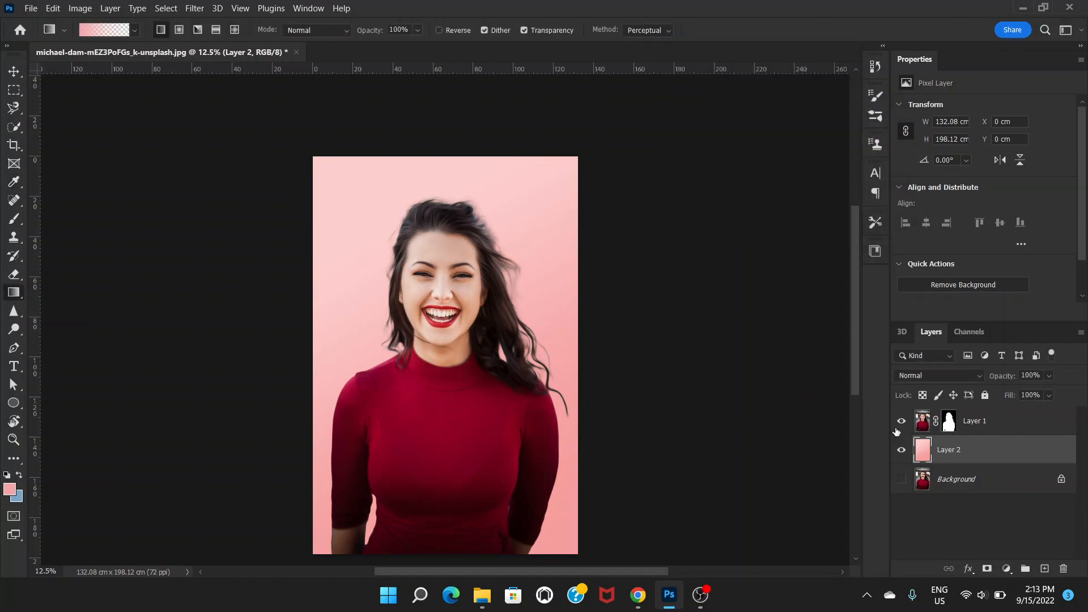
click(902, 482)
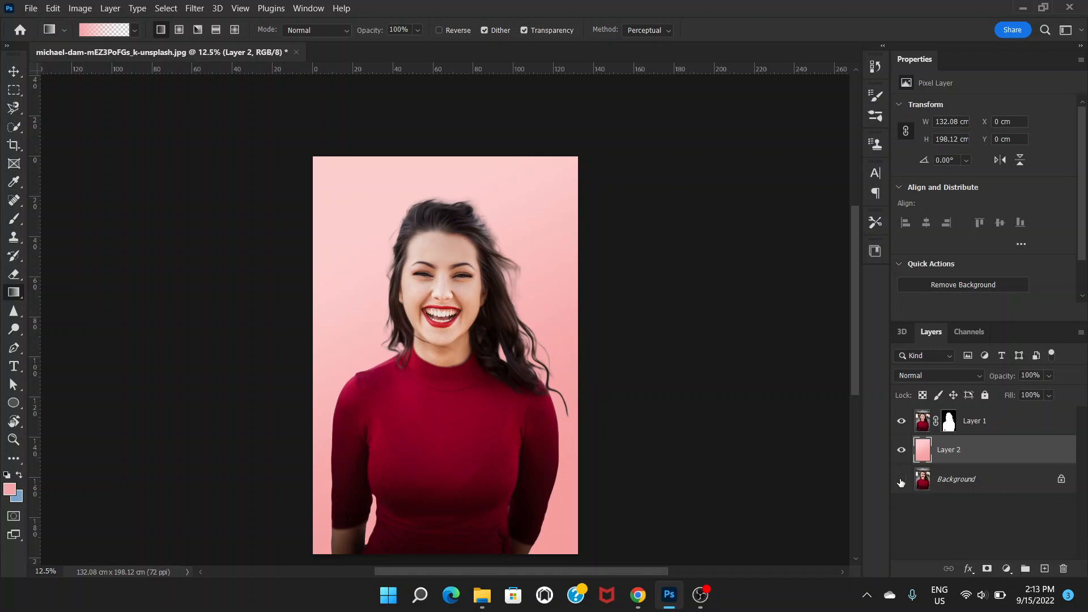
click(902, 450)
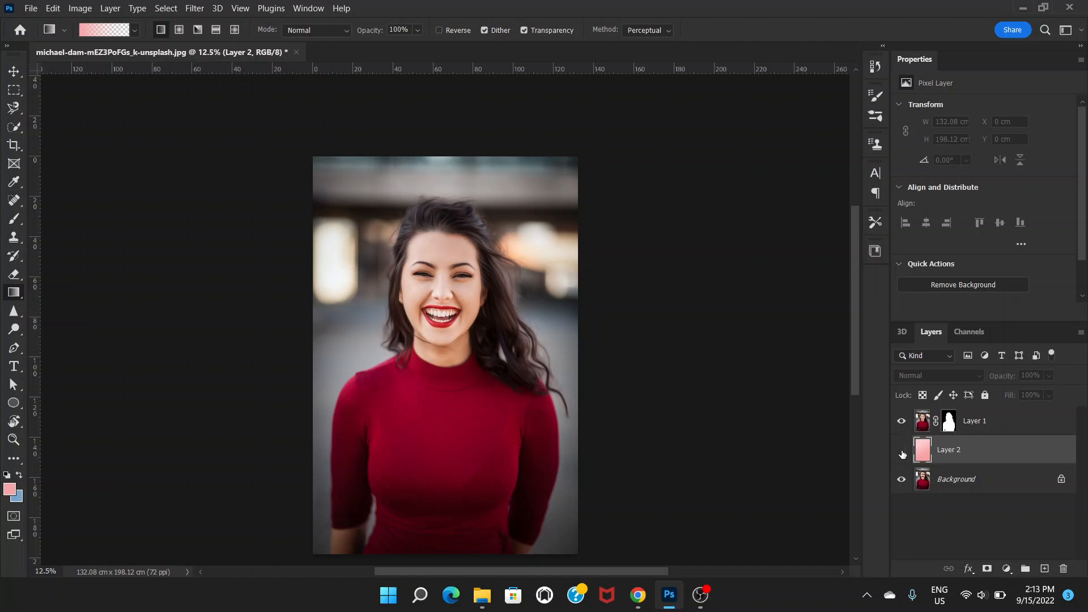
click(902, 454)
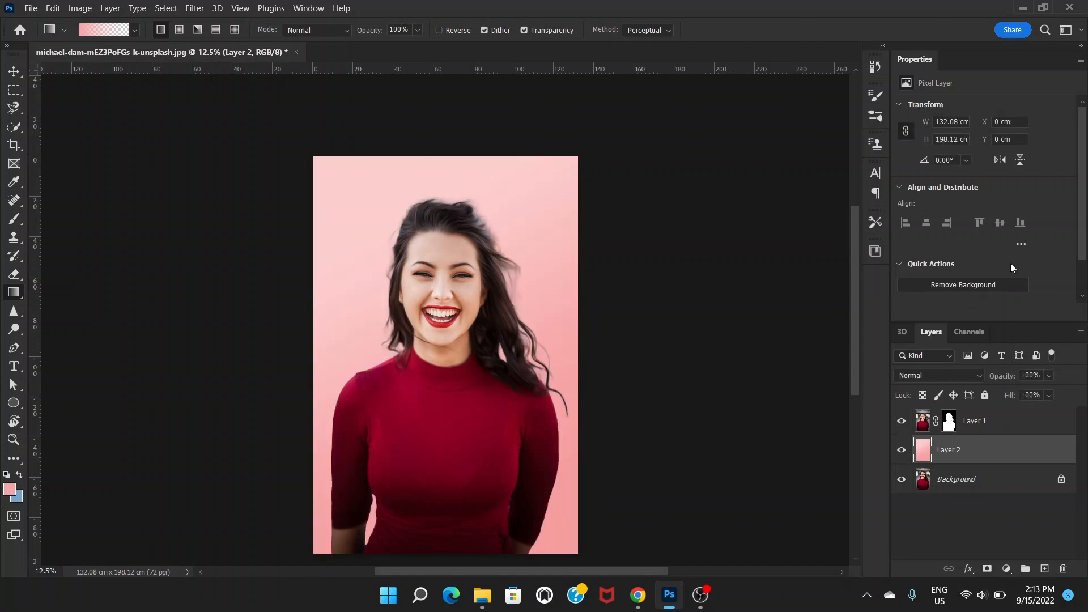
mouse_move(938, 316)
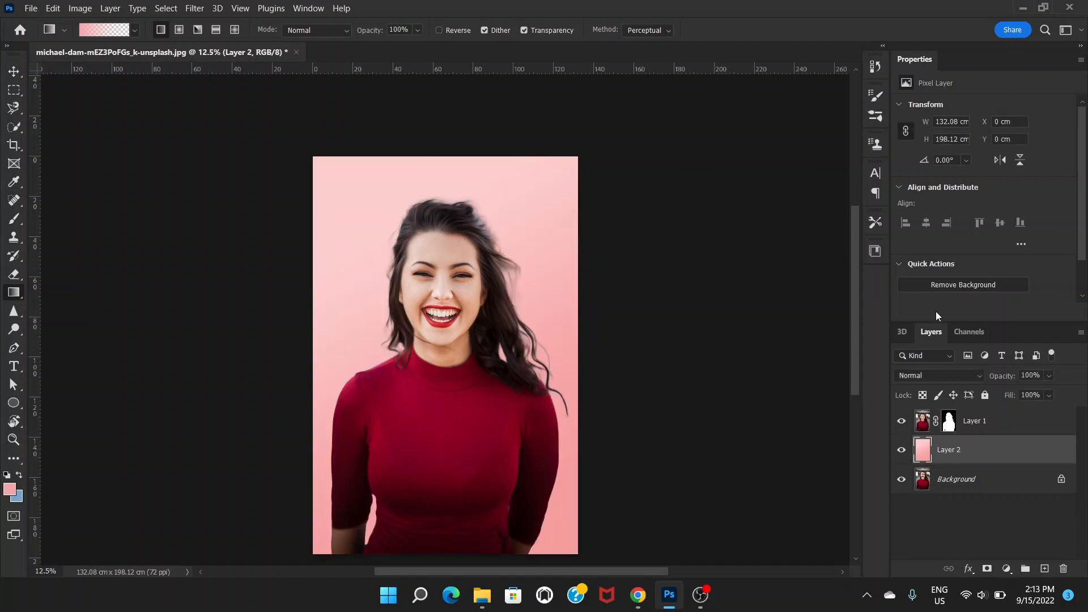